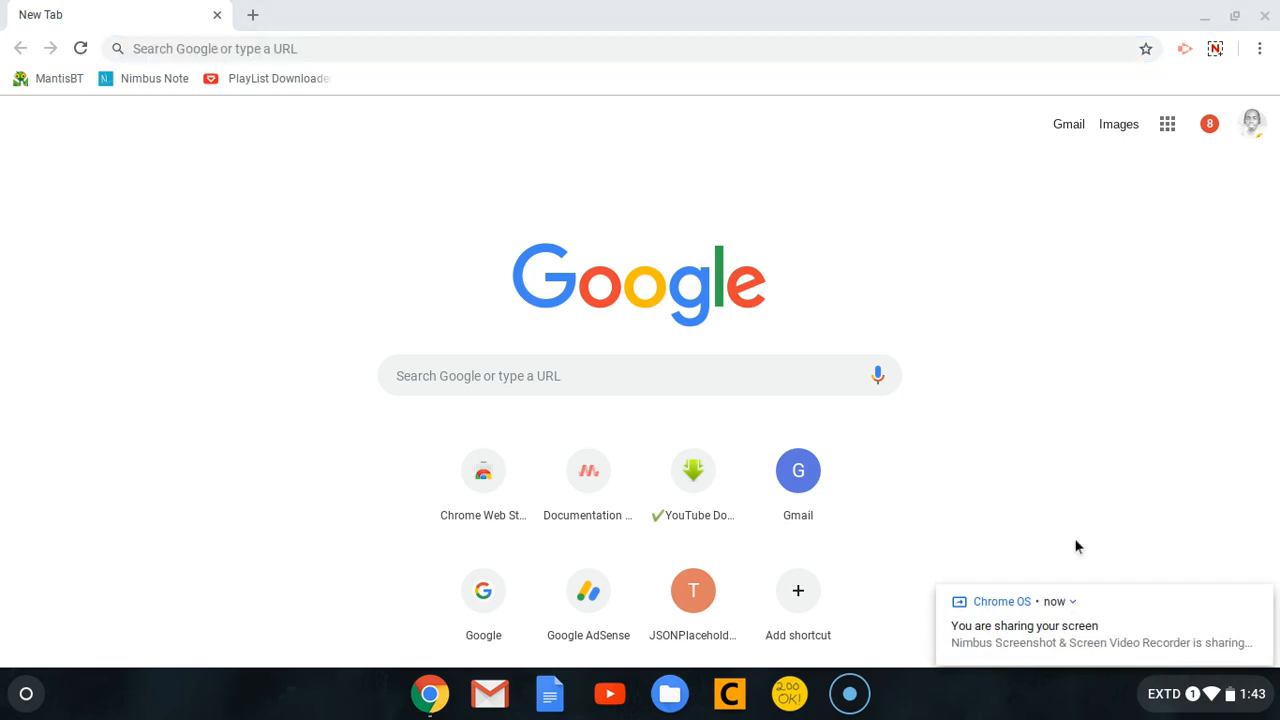
mouse_move(1105, 525)
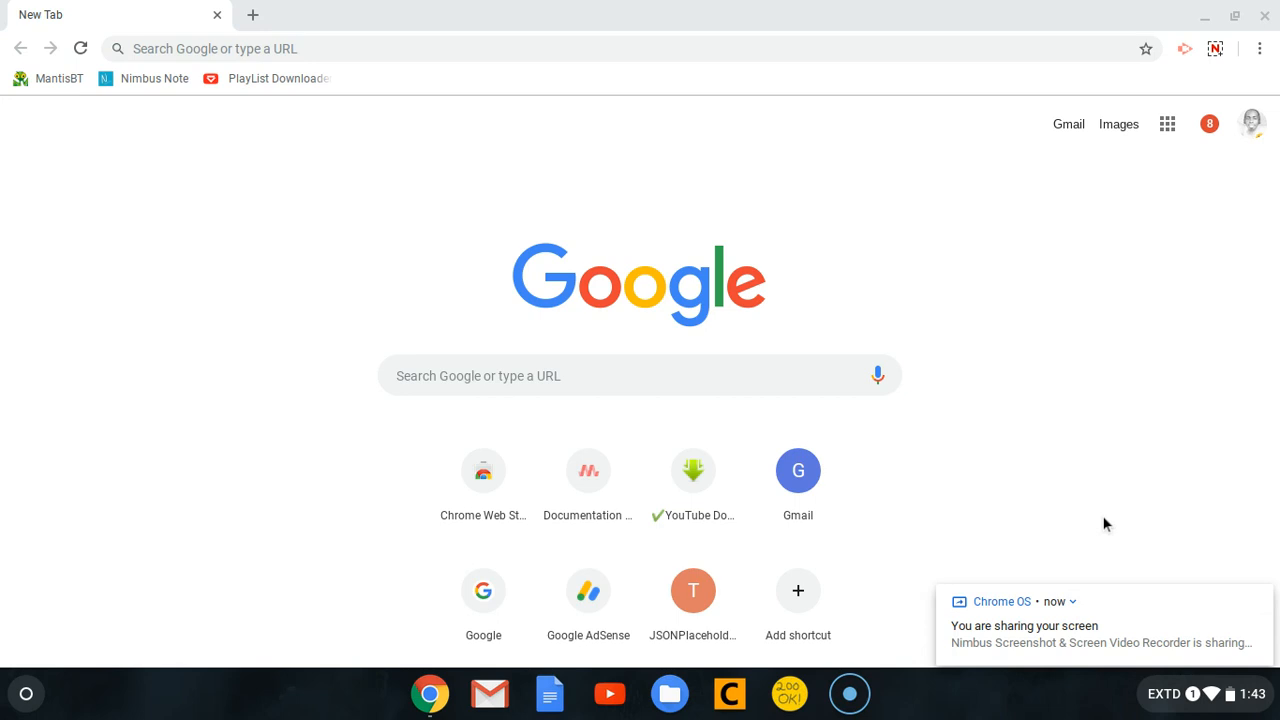
mouse_move(1105, 528)
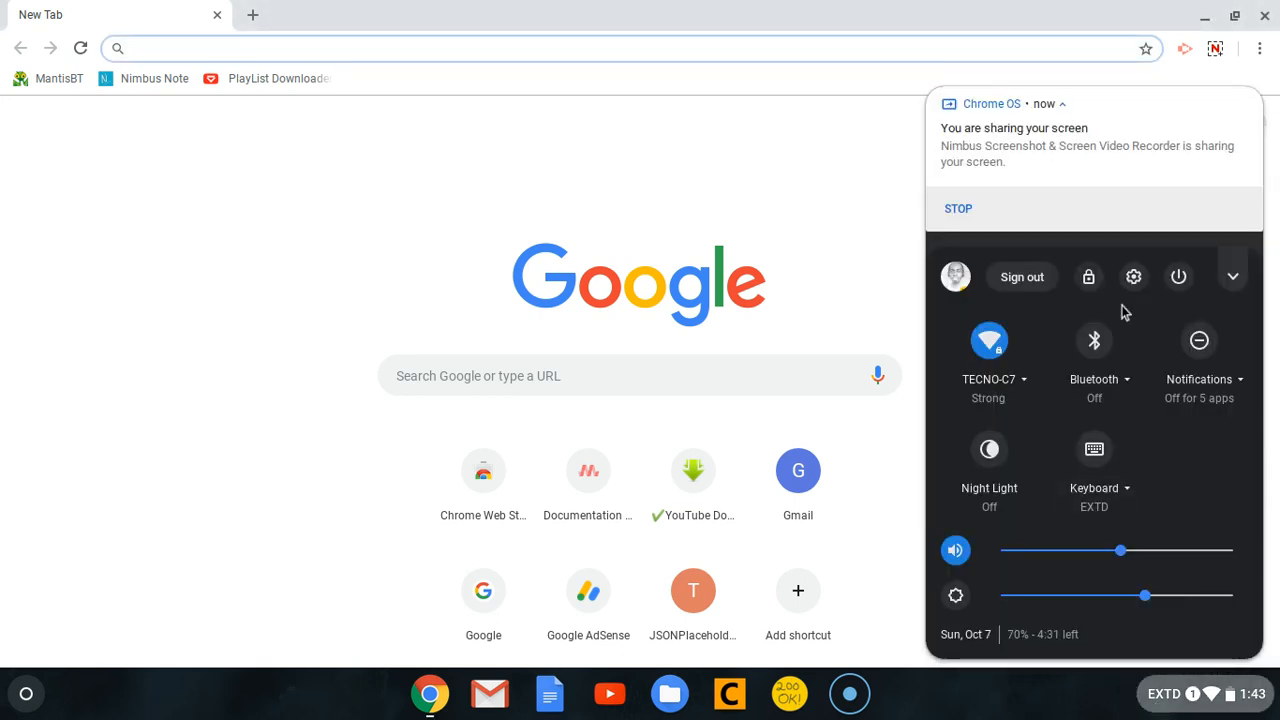
mouse_move(1134, 277)
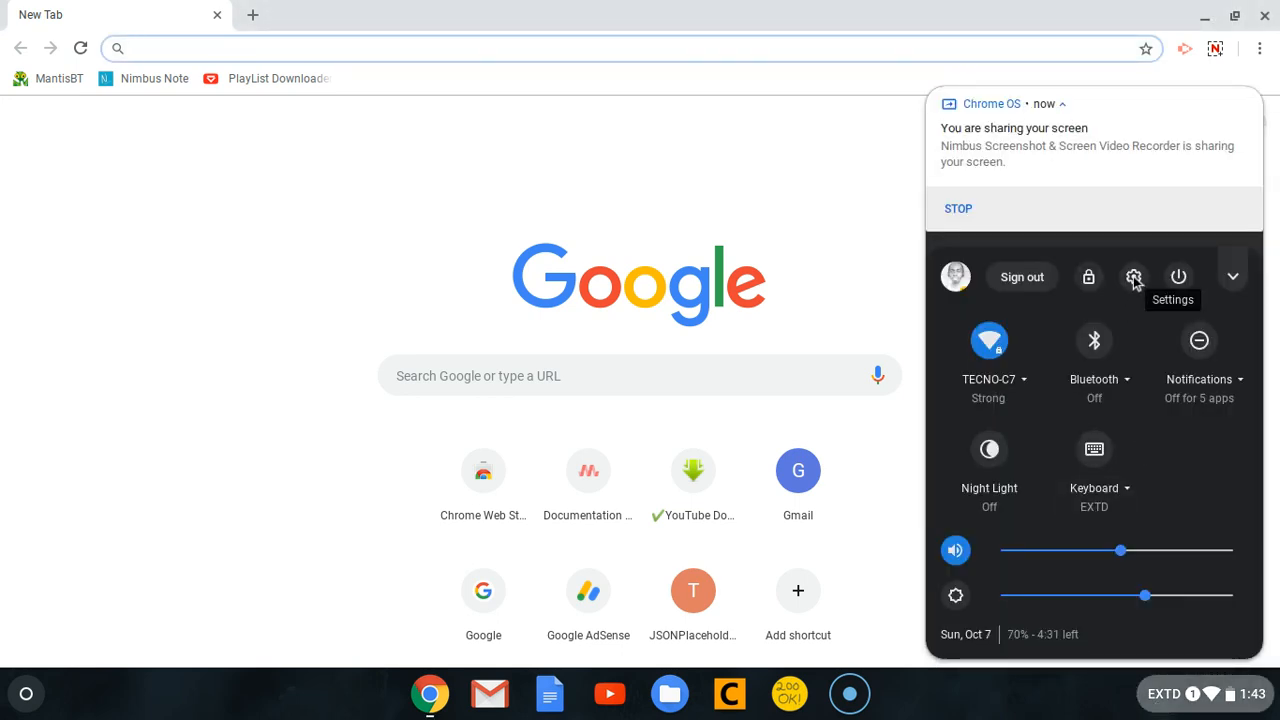
- Bring up Chrome OS Settings from the tray and expand its main menu of sections
click(1133, 277)
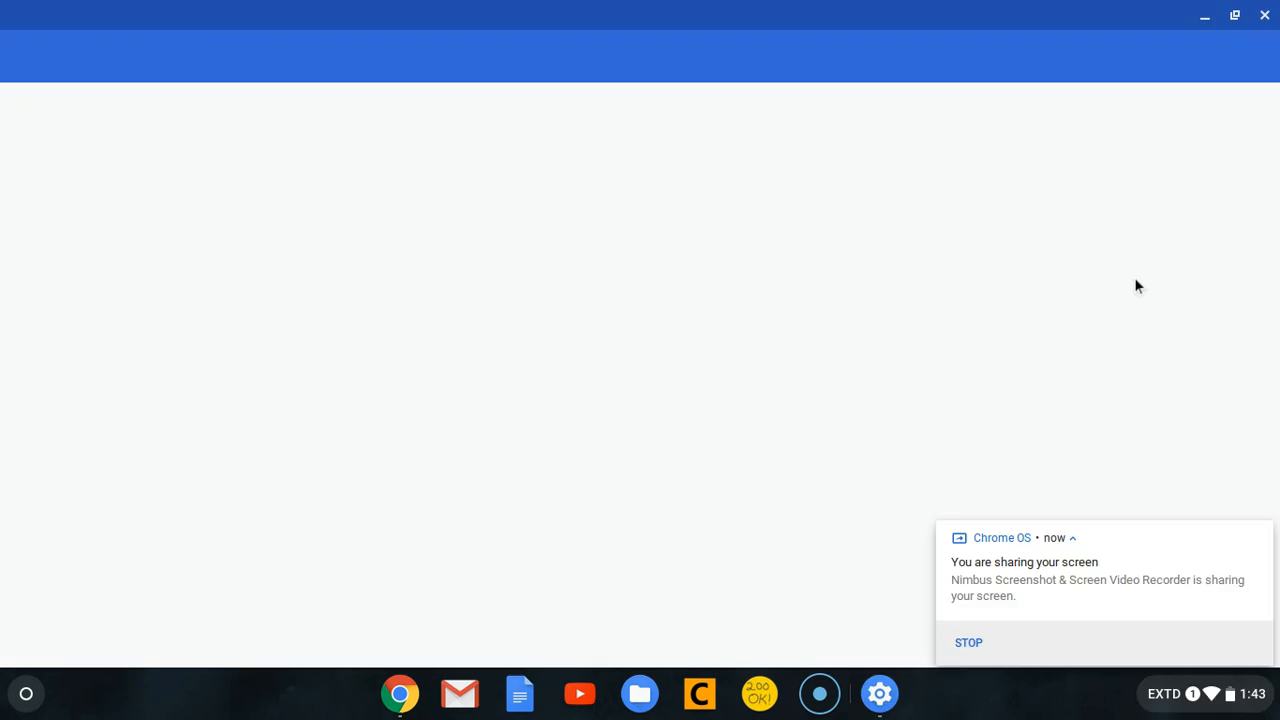
click(879, 692)
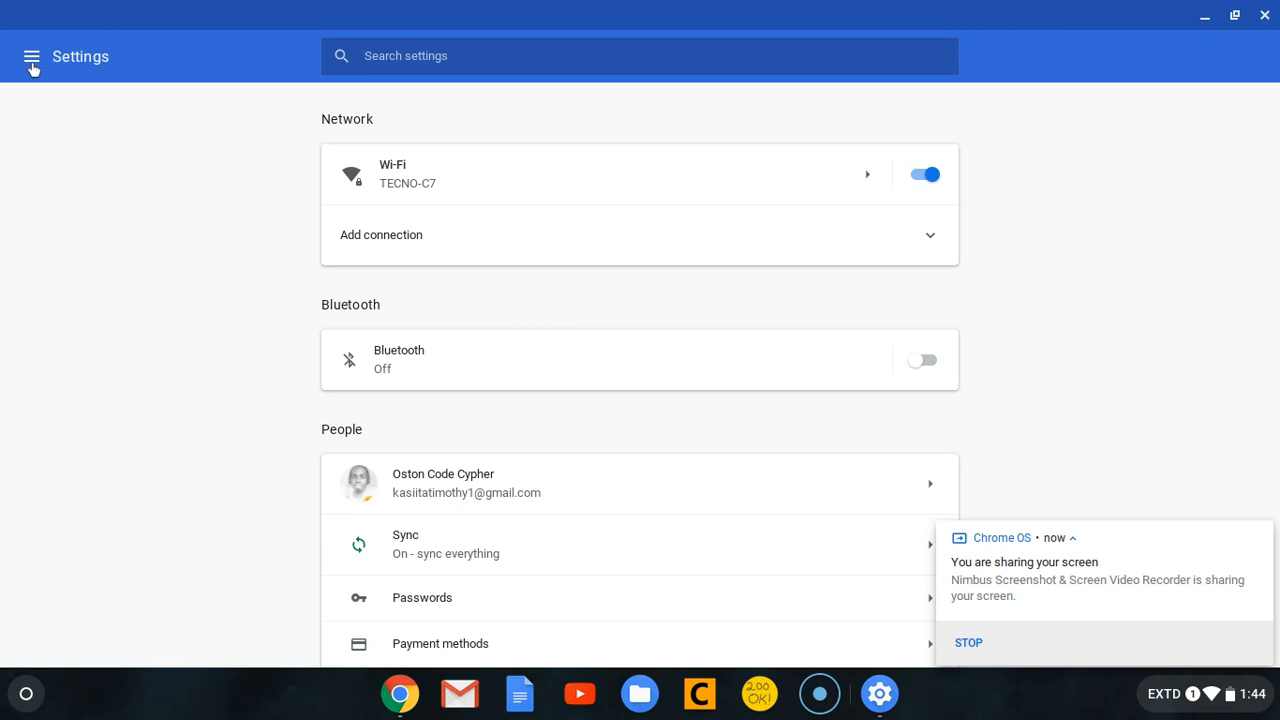
mouse_move(31, 56)
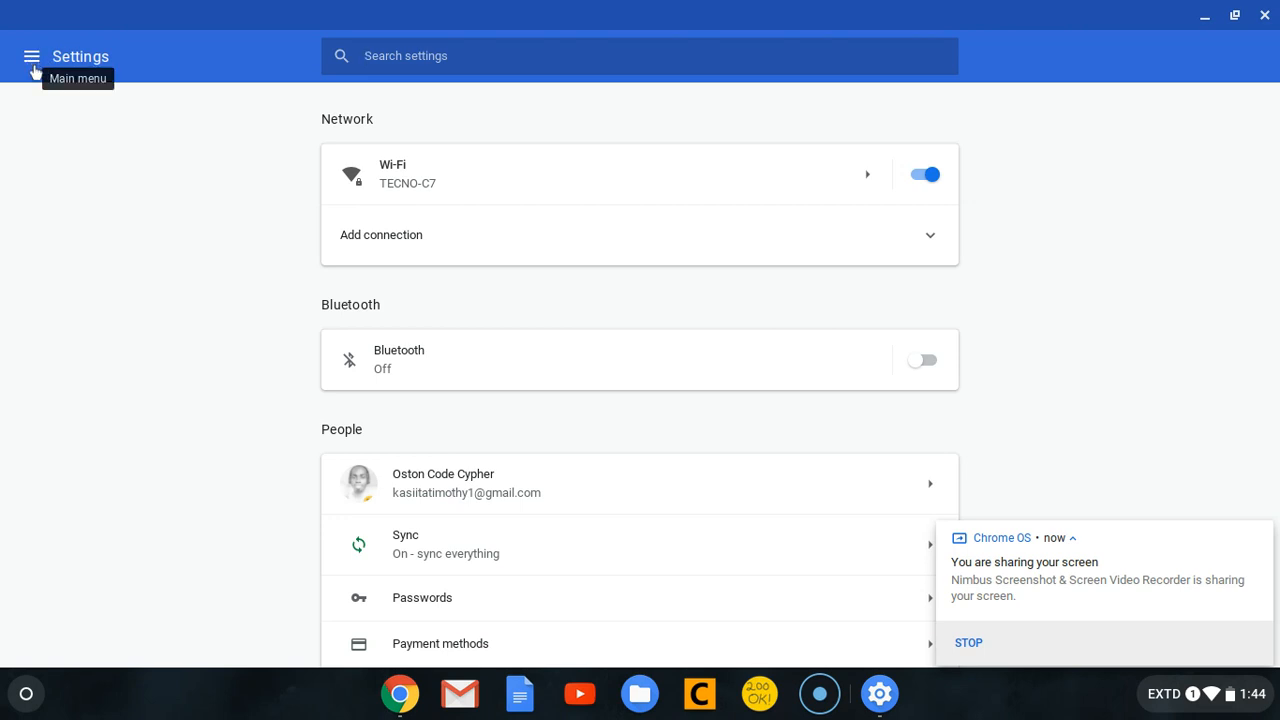
click(31, 56)
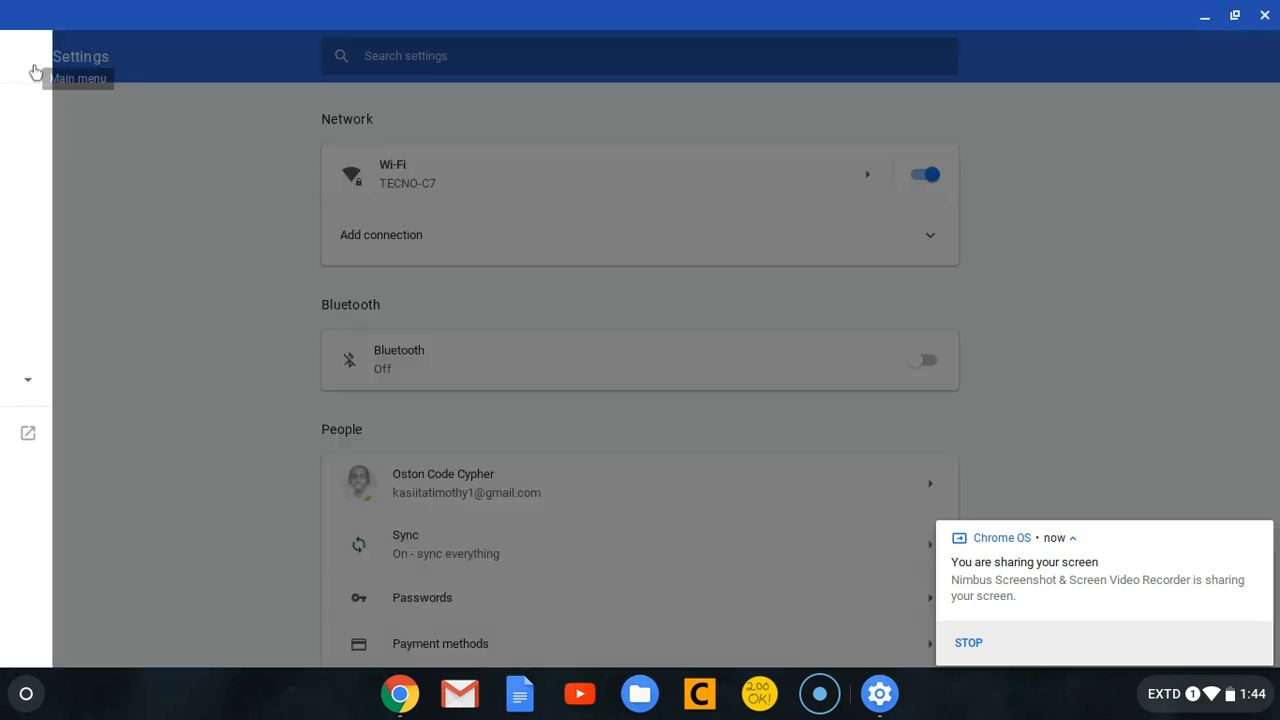
click(27, 78)
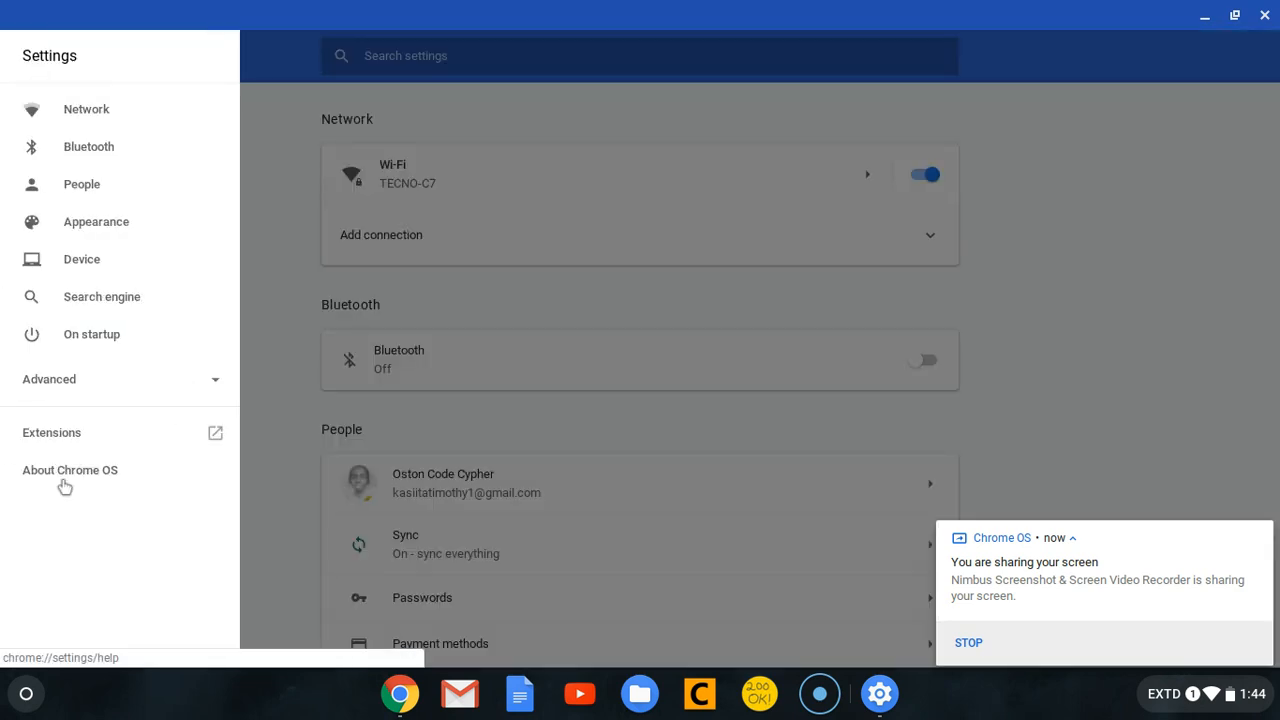
mouse_move(87, 477)
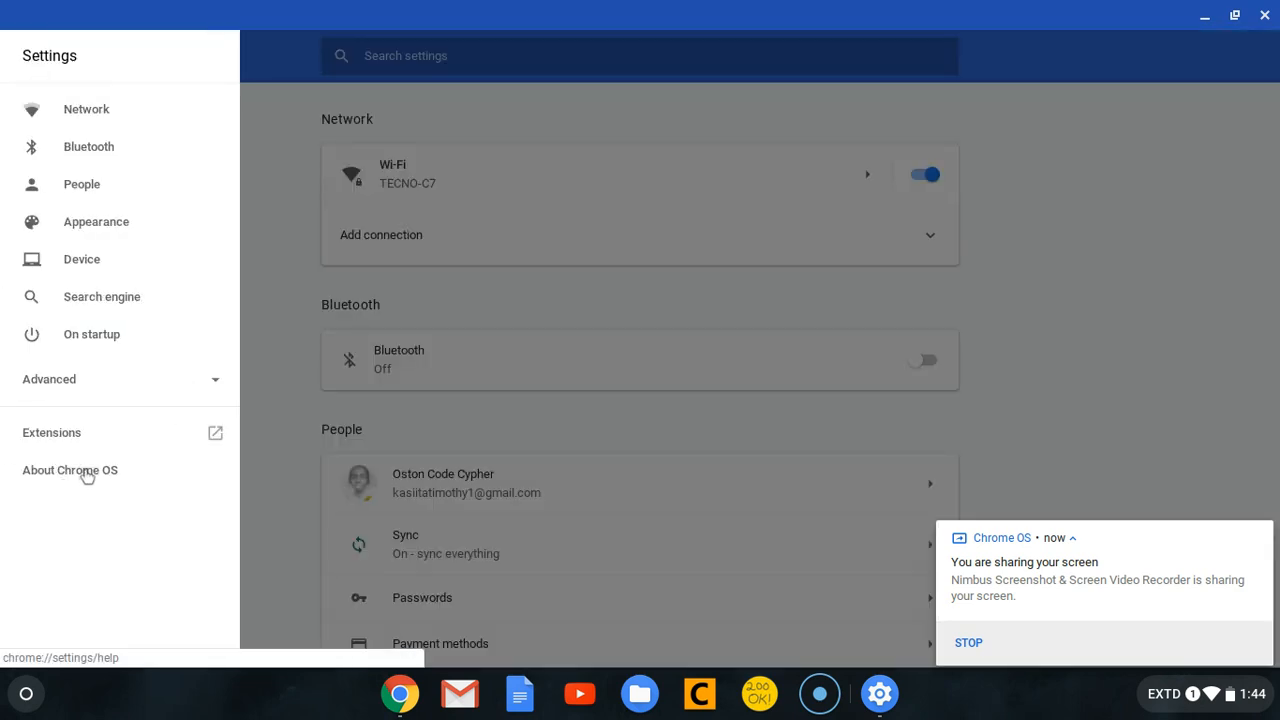
- On About Chrome OS, run an update check confirming version 70 beta is up to date
click(70, 470)
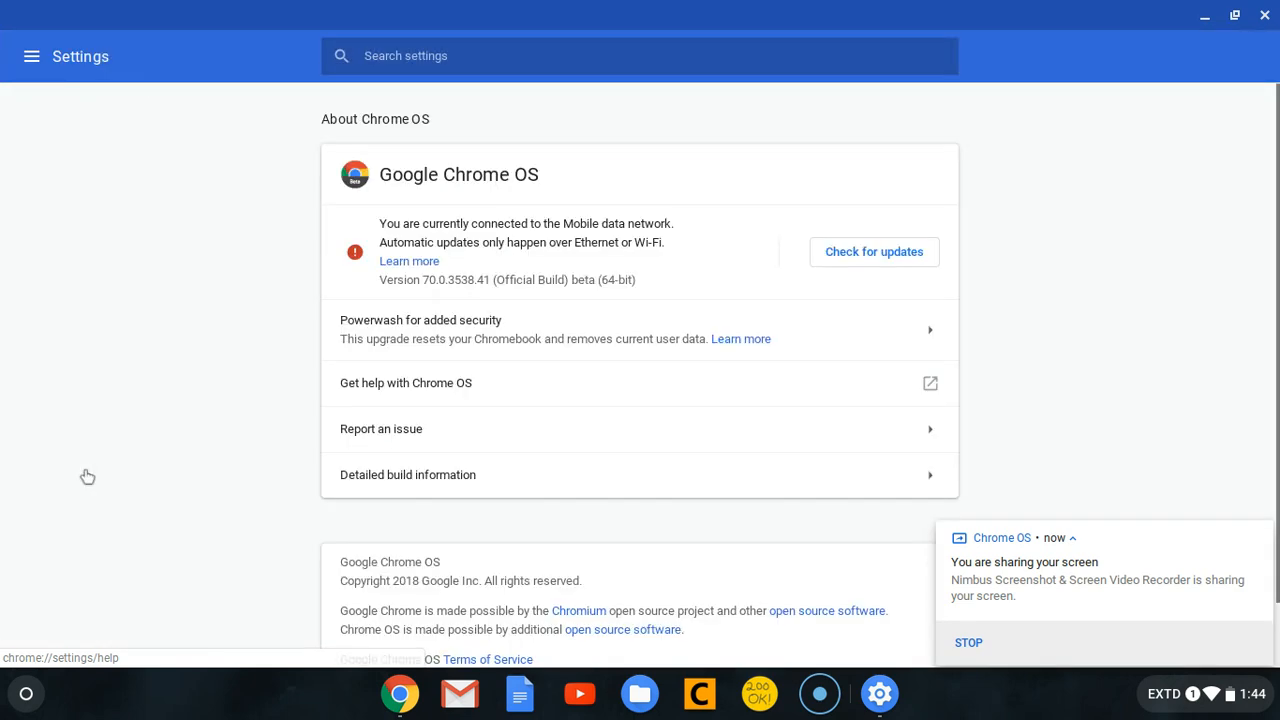
mouse_move(560, 205)
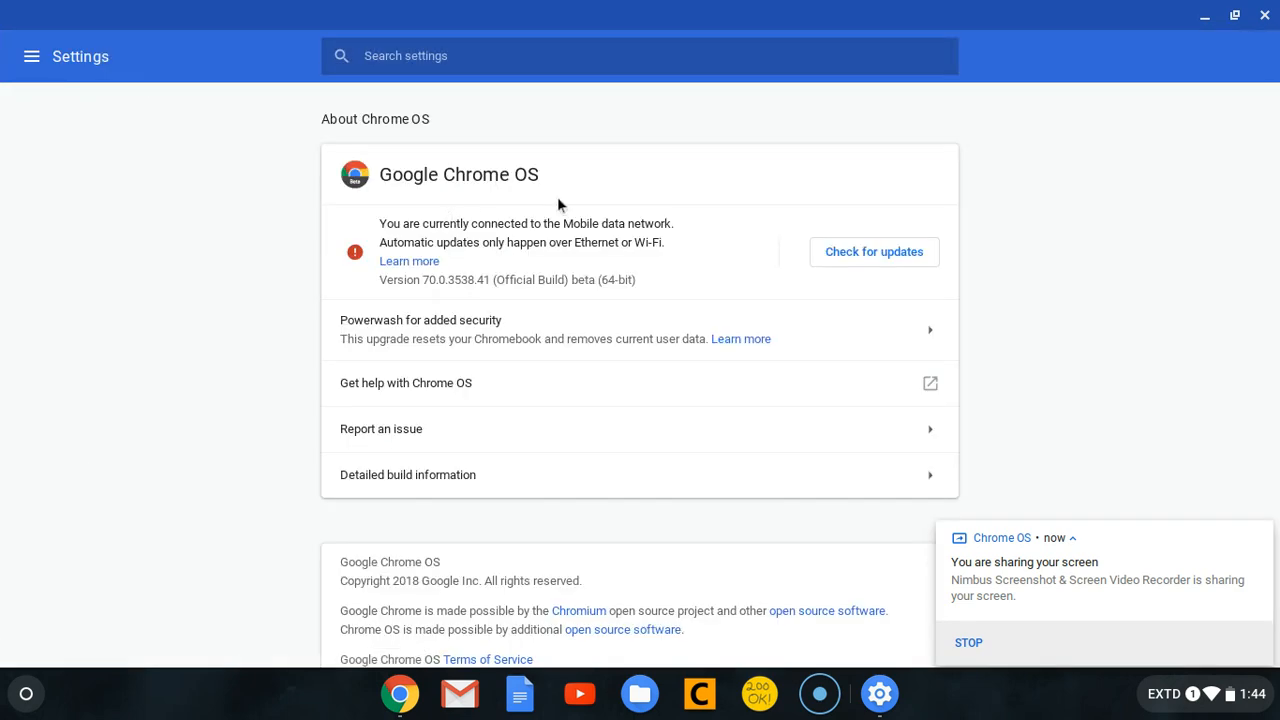
mouse_move(530, 240)
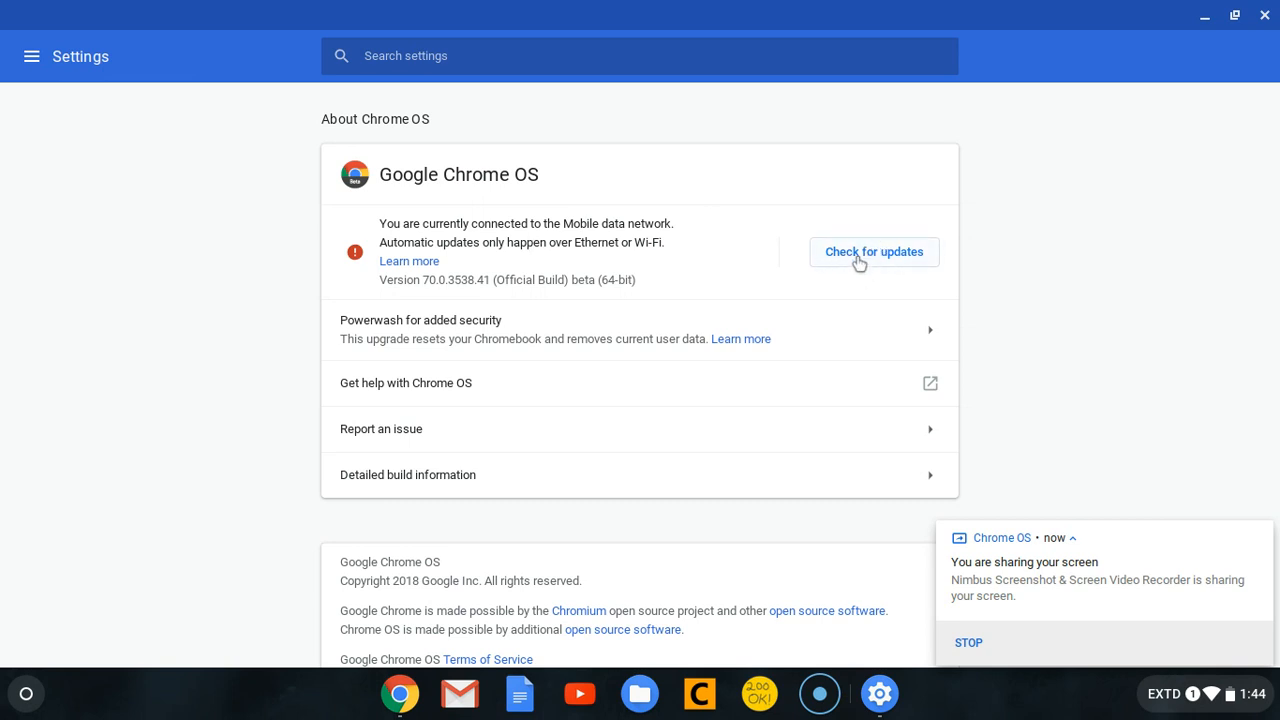
mouse_move(866, 258)
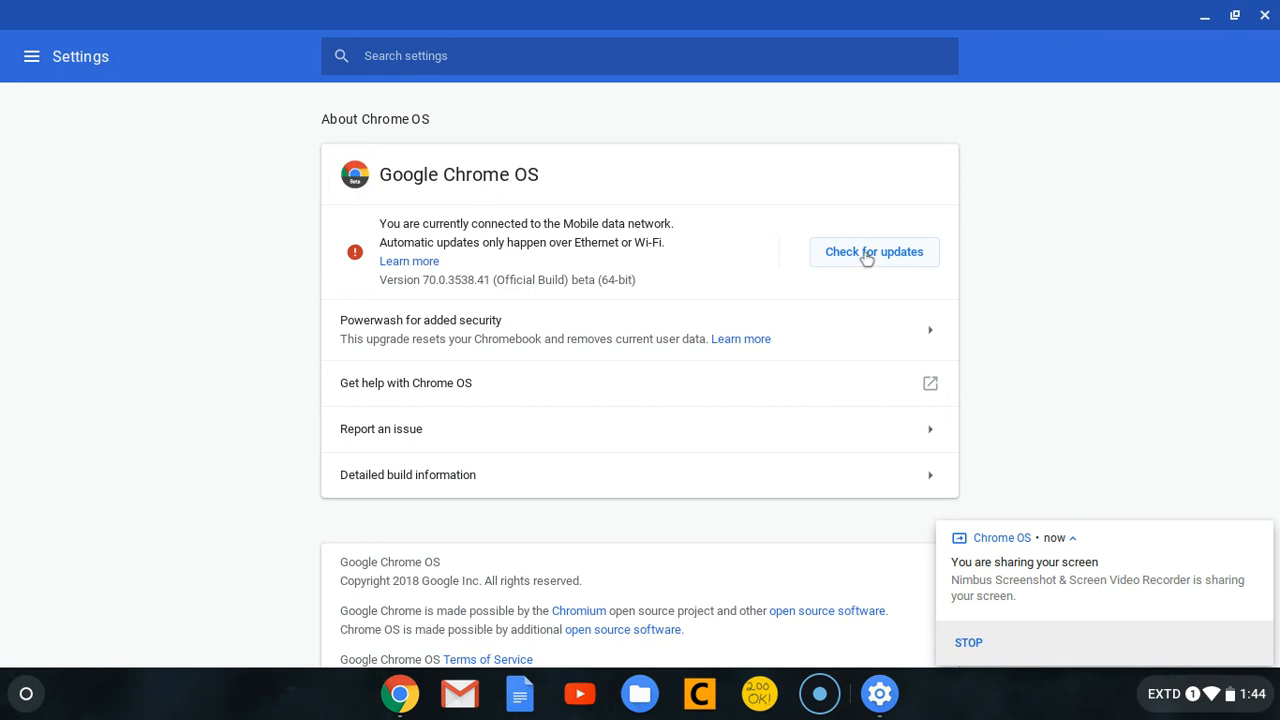
click(873, 251)
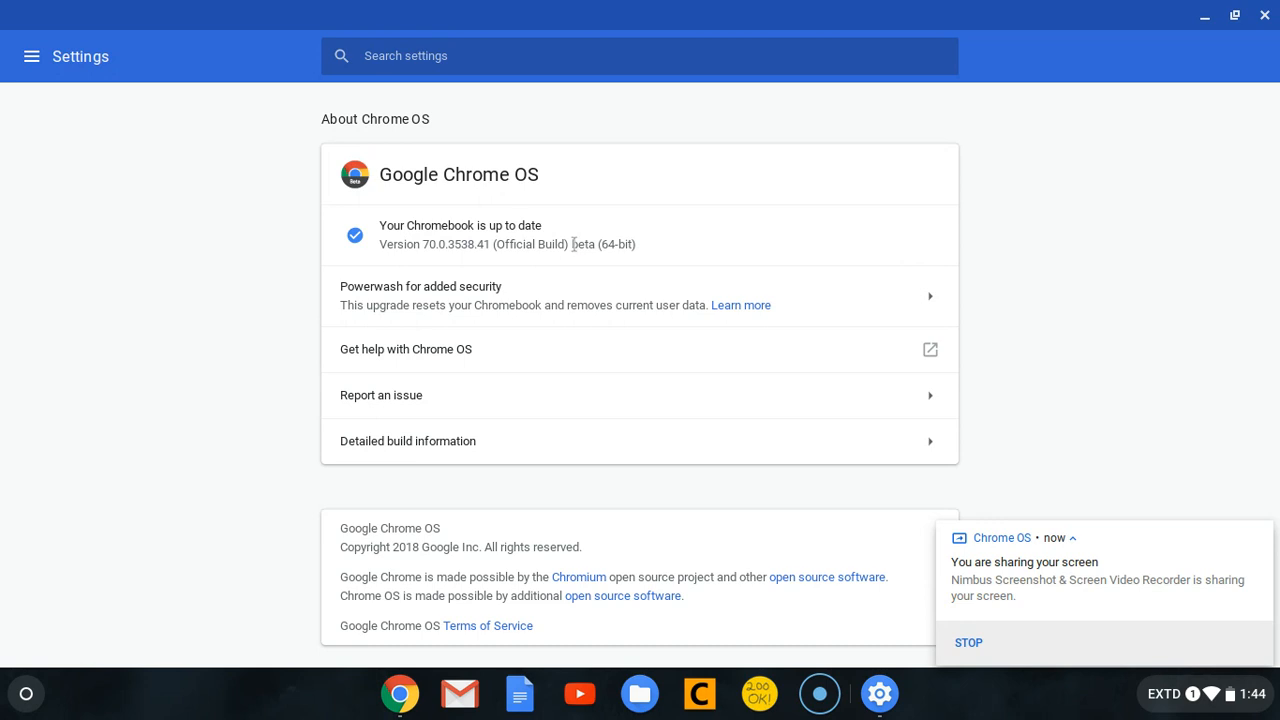
double_click(585, 244)
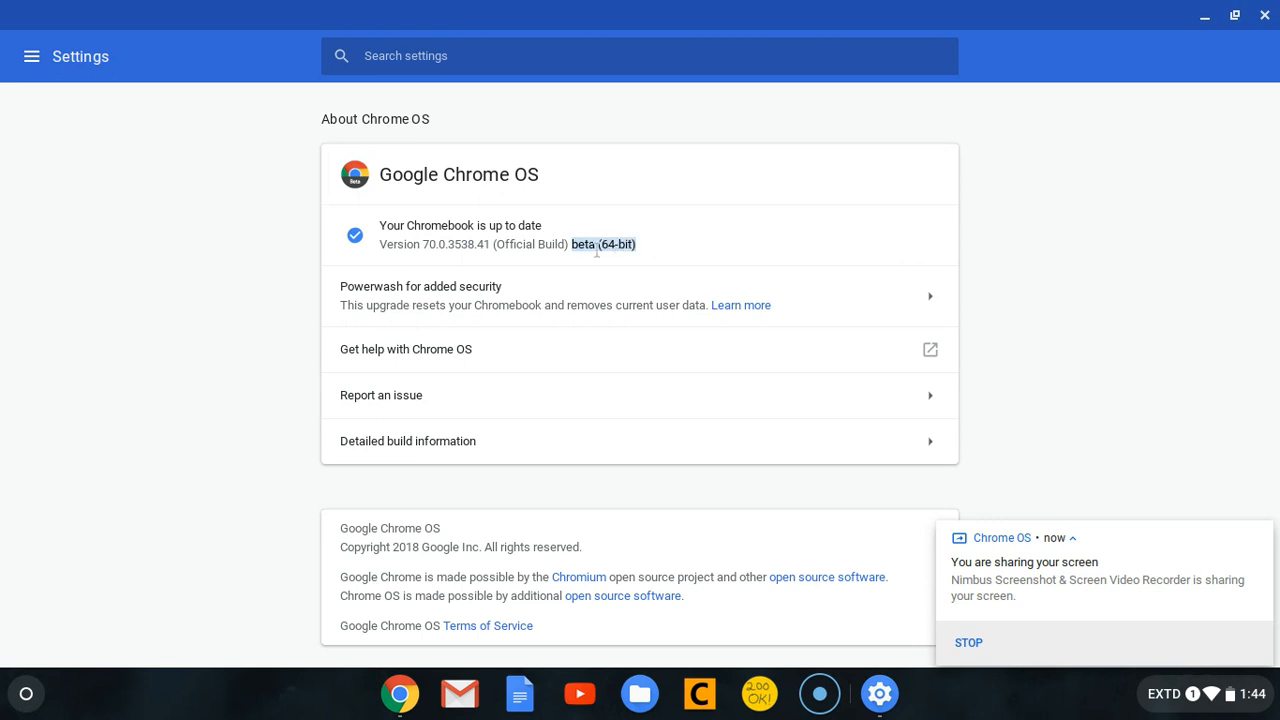
mouse_move(577, 417)
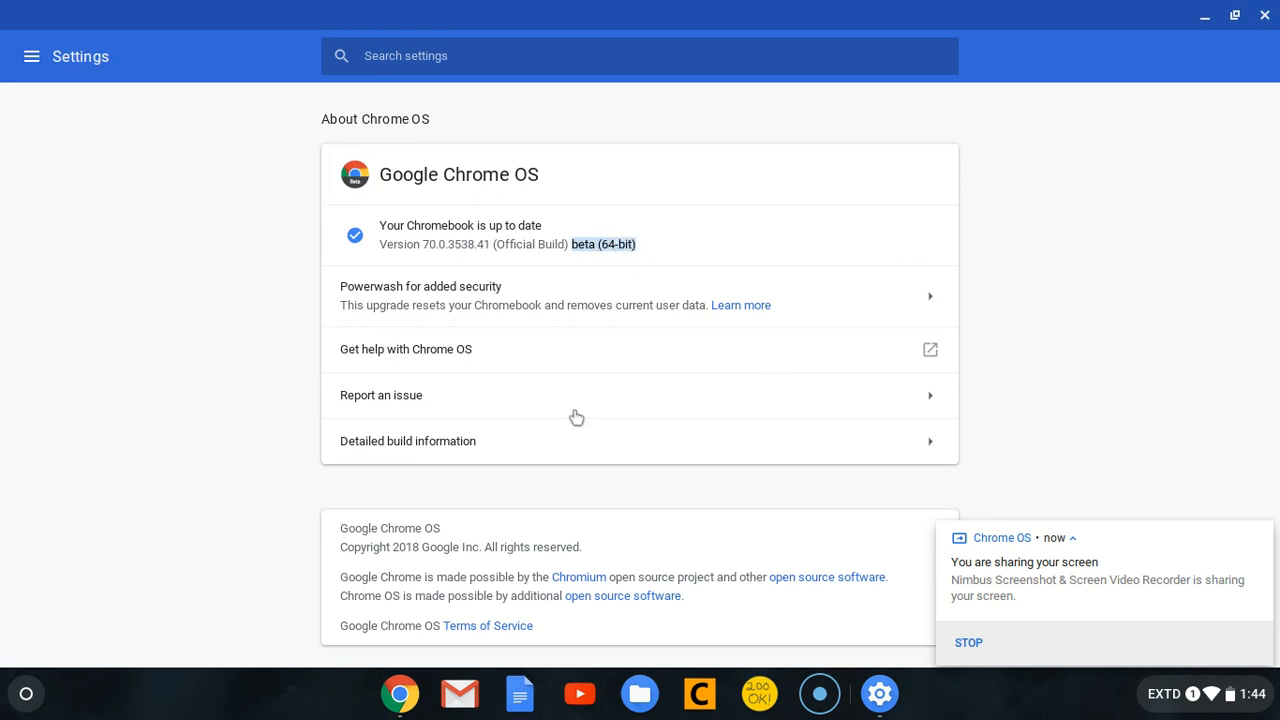
scroll(down, 3)
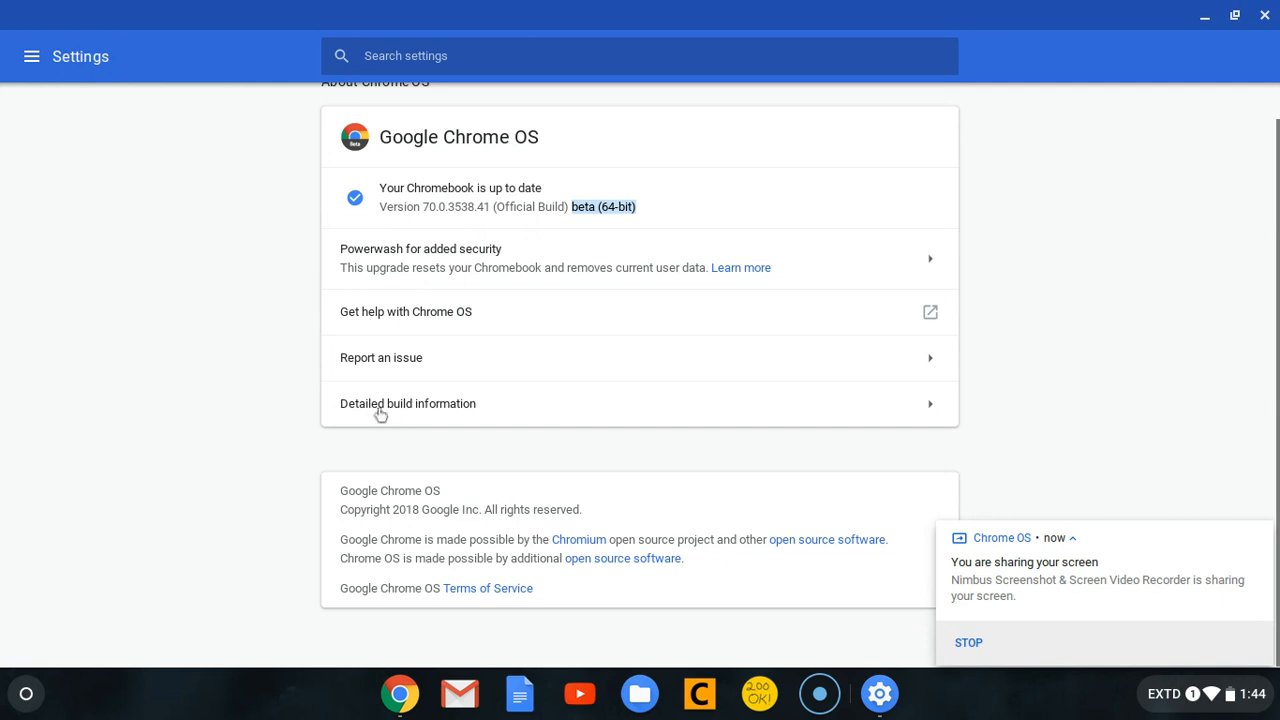
mouse_move(417, 398)
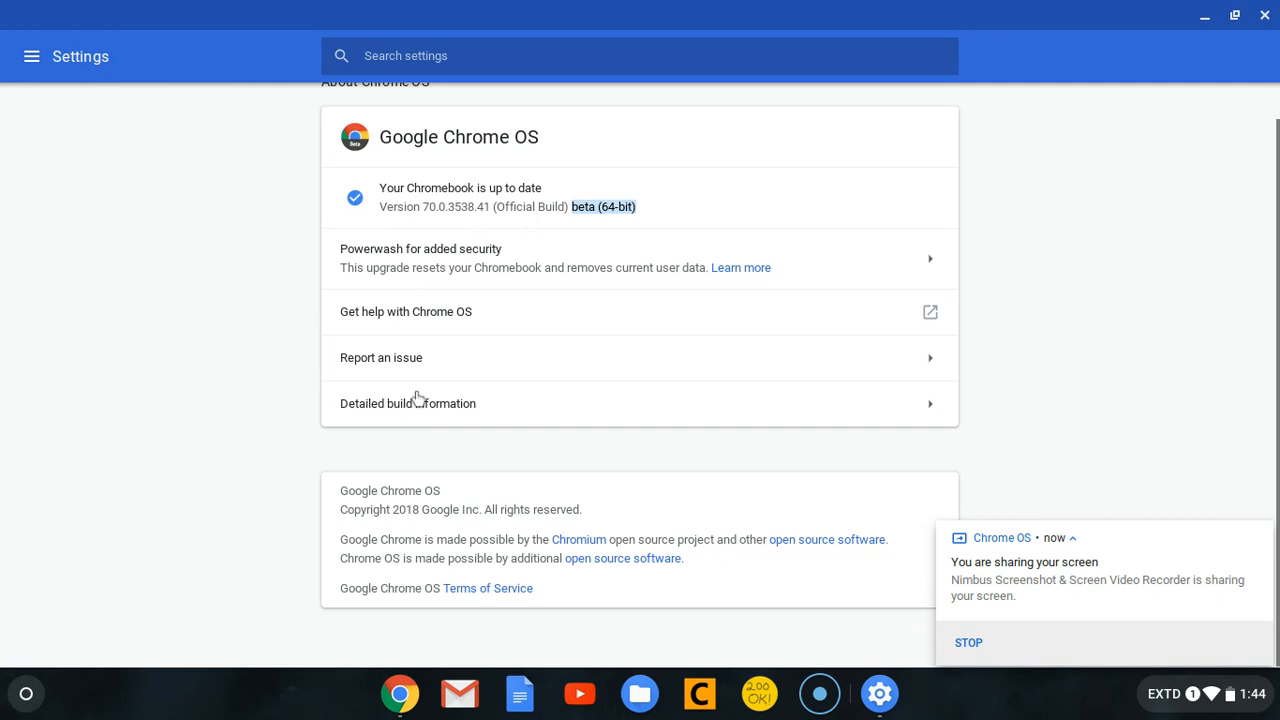
click(408, 403)
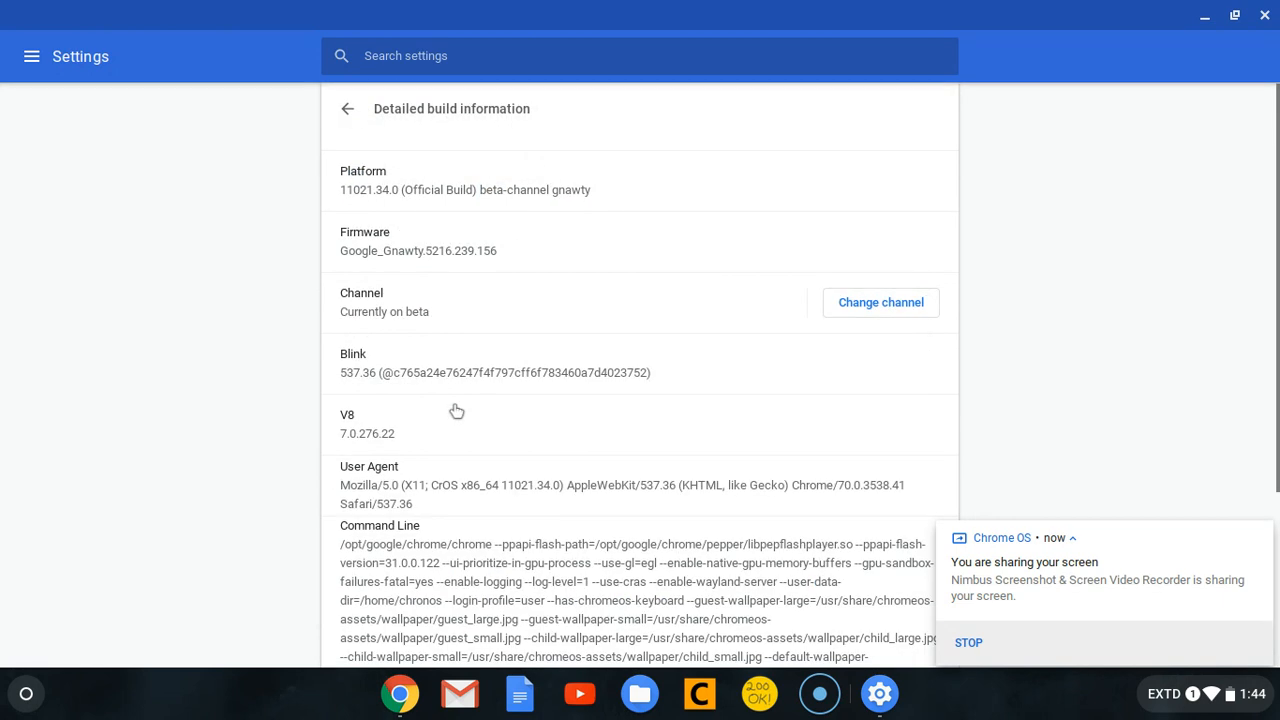
mouse_move(362, 325)
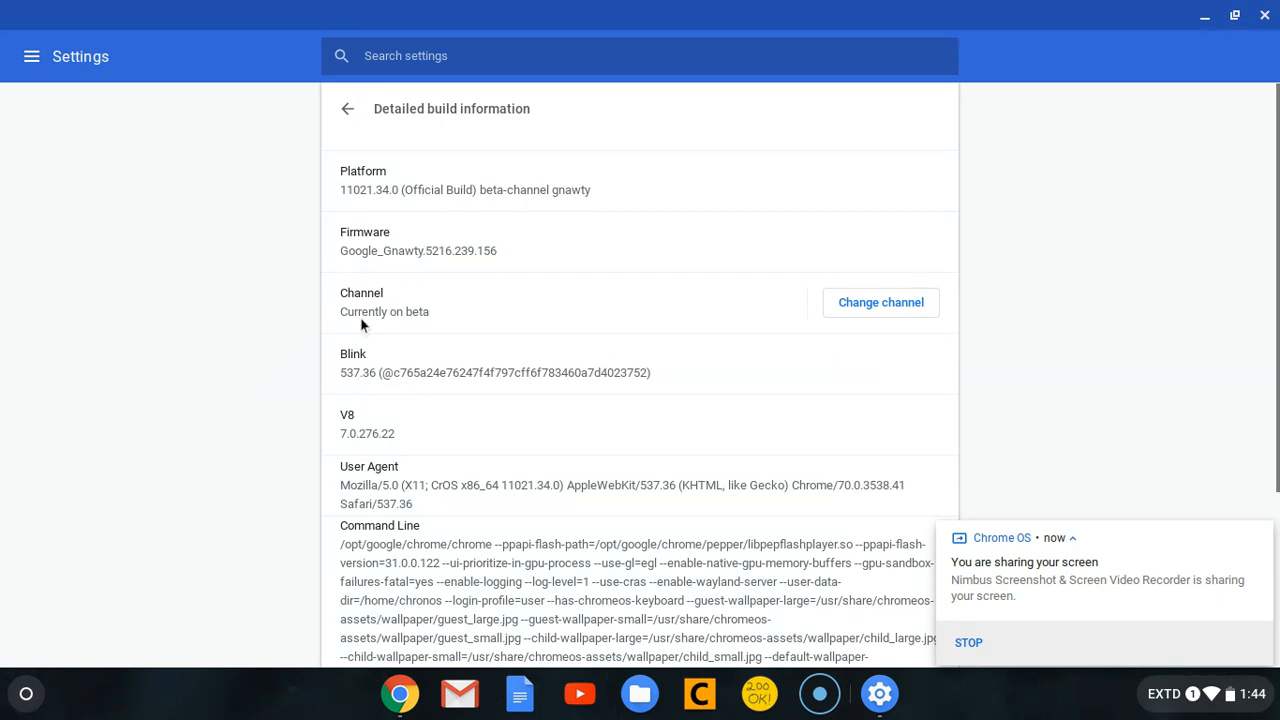
mouse_move(857, 323)
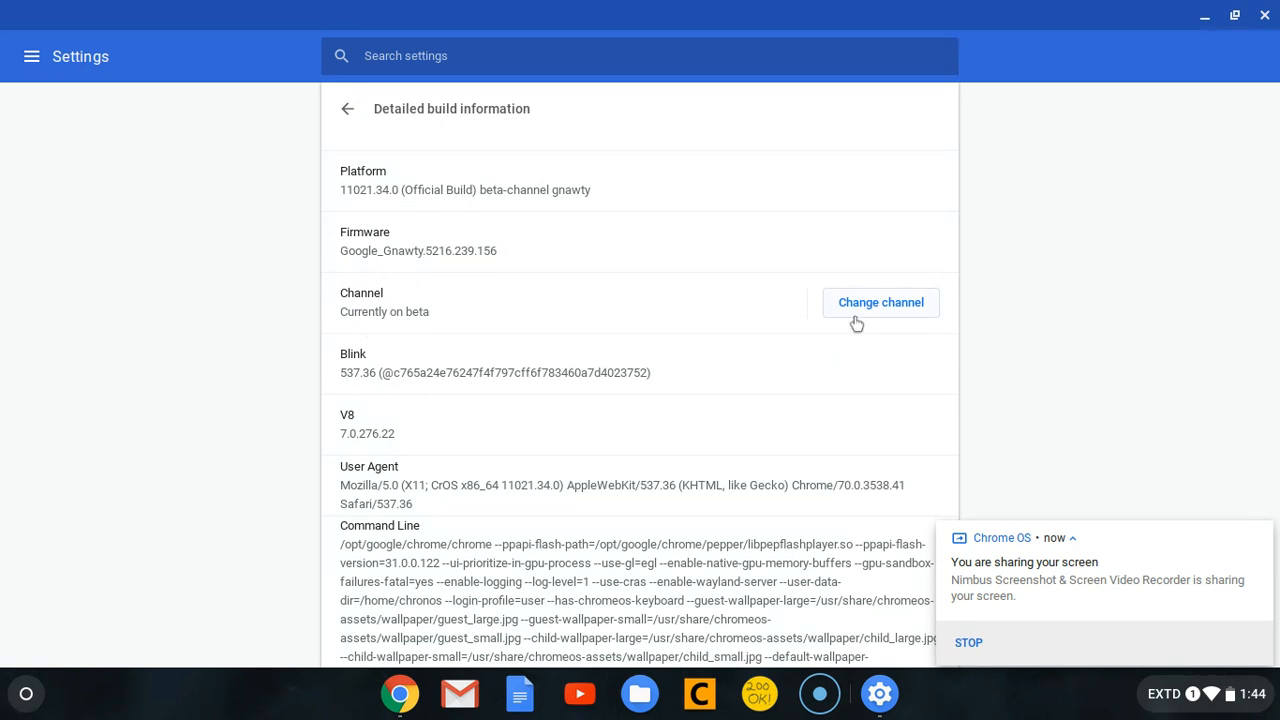
click(880, 302)
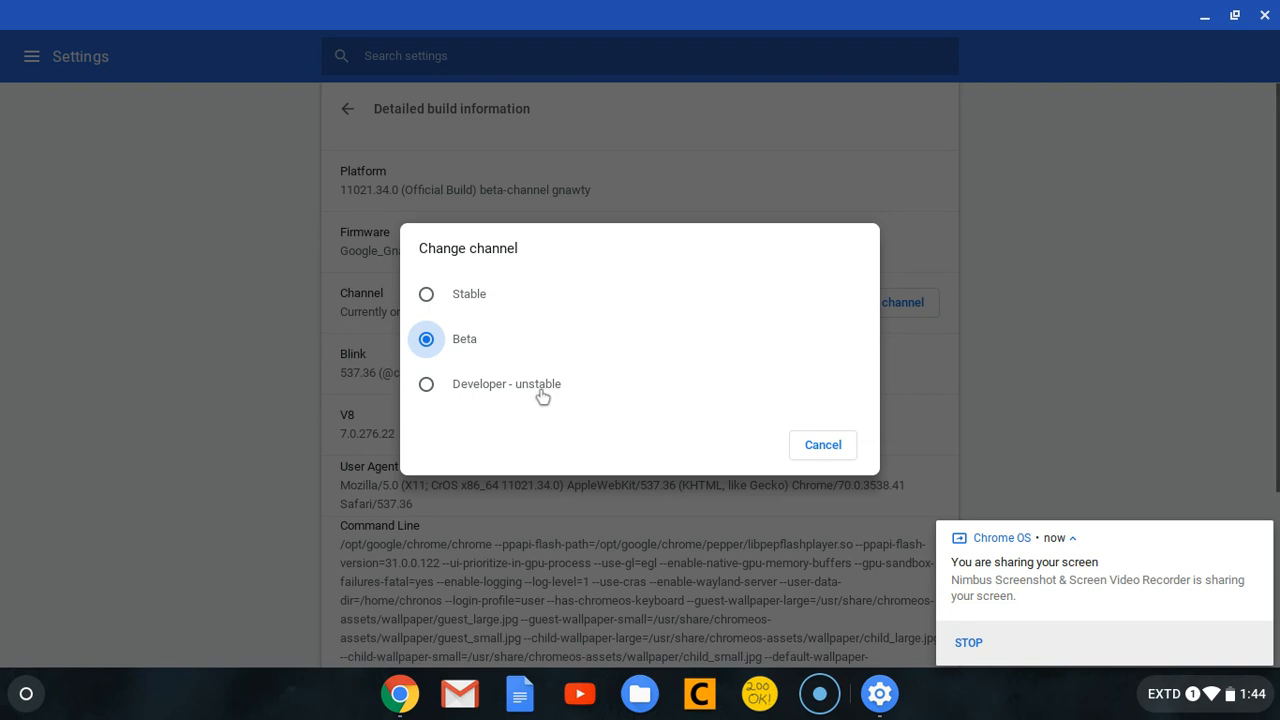
mouse_move(437, 330)
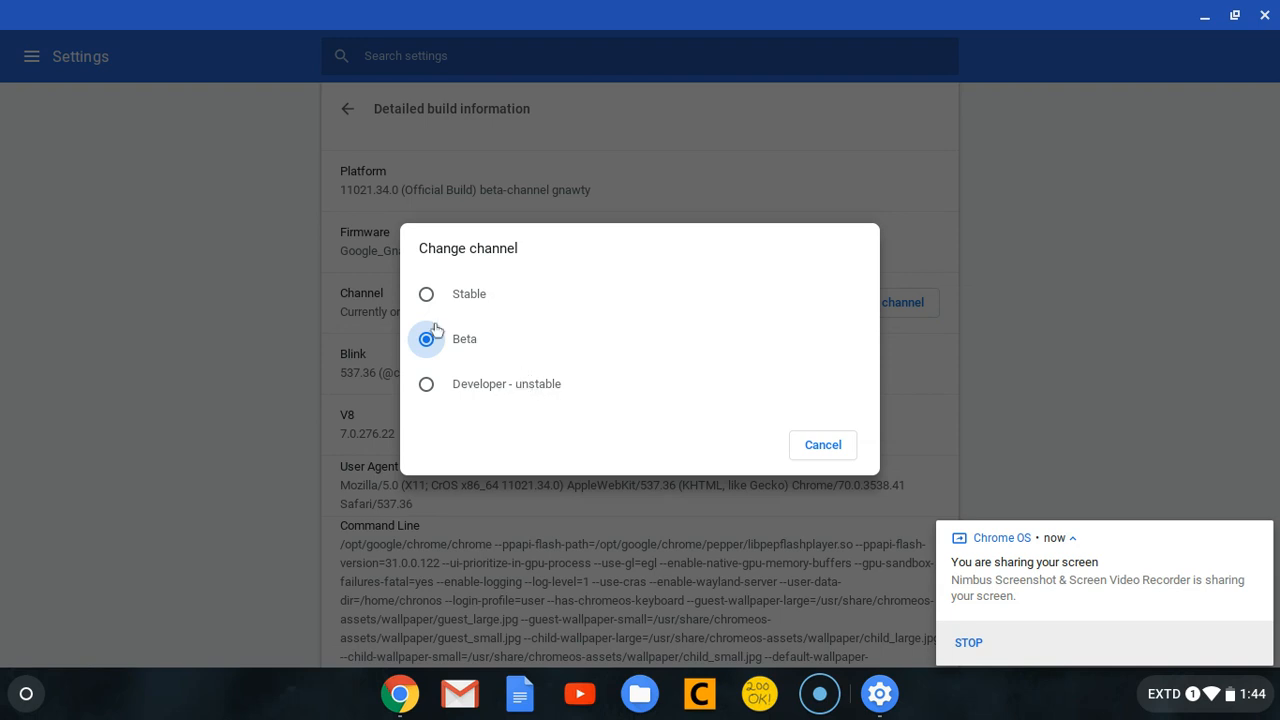
mouse_move(480, 300)
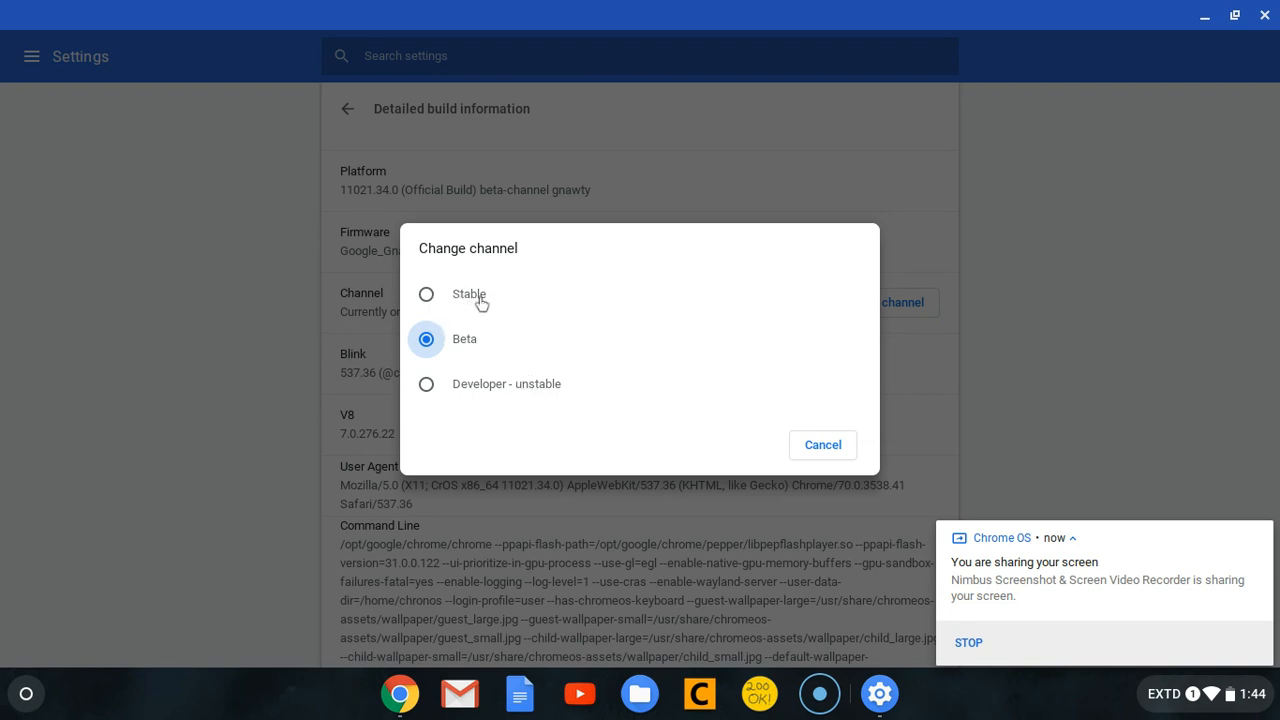
click(822, 444)
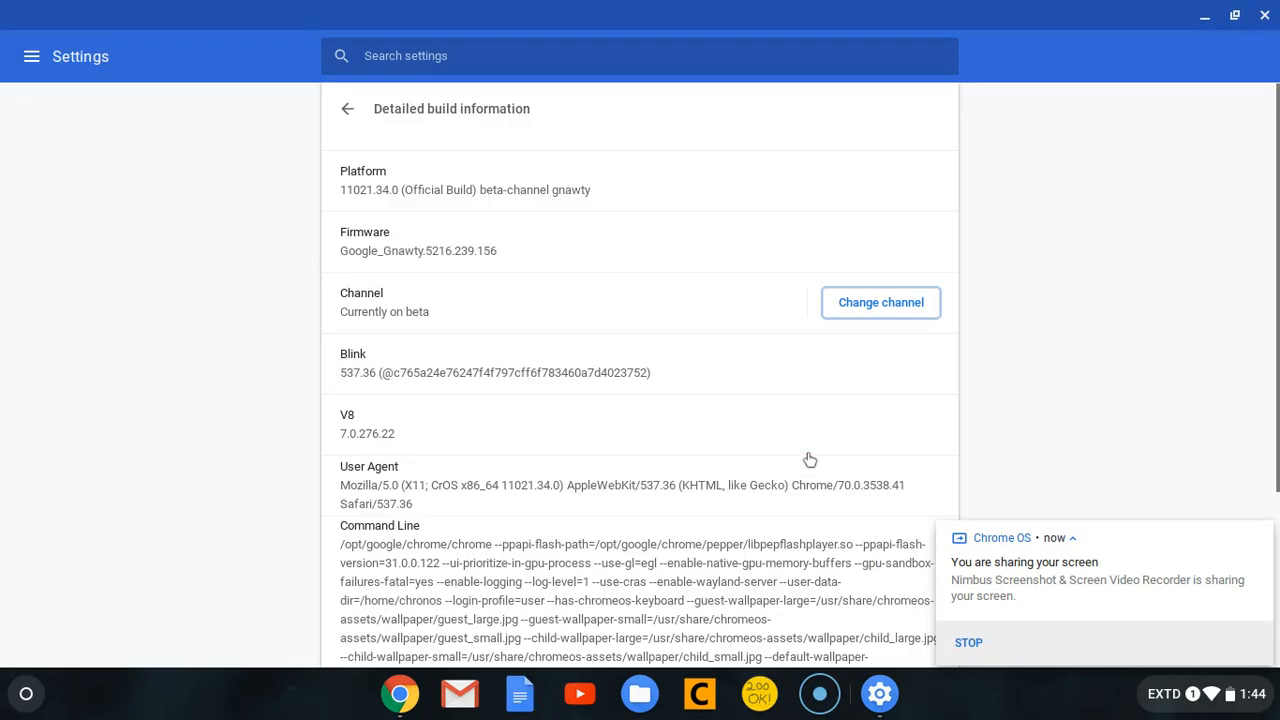
mouse_move(884, 407)
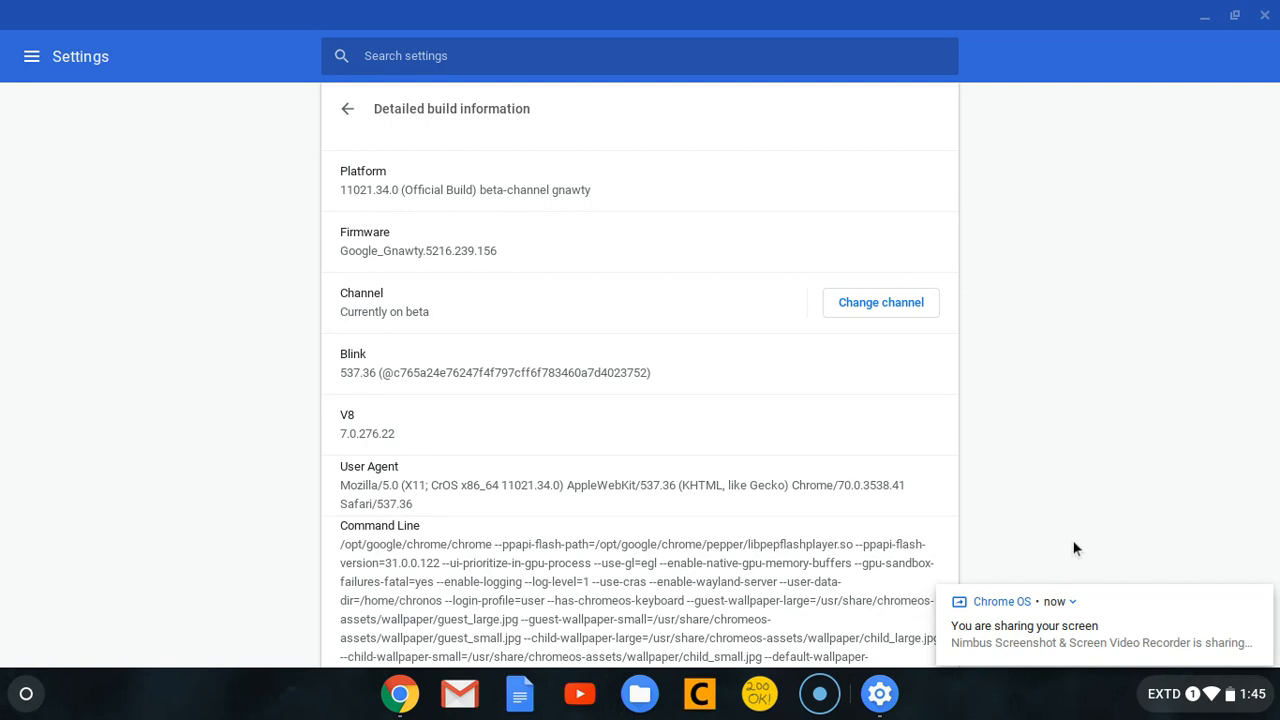
mouse_move(258, 84)
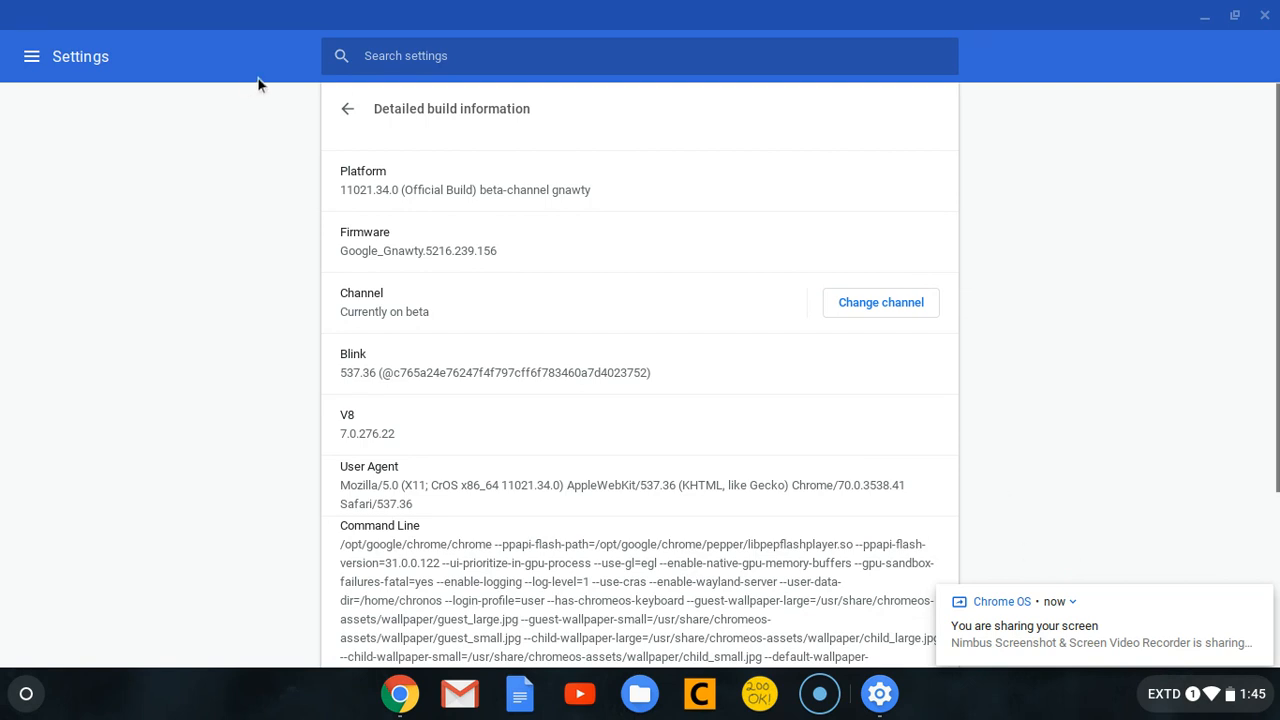
- Bring up the crosh developer shell in a new Chrome tab
click(347, 108)
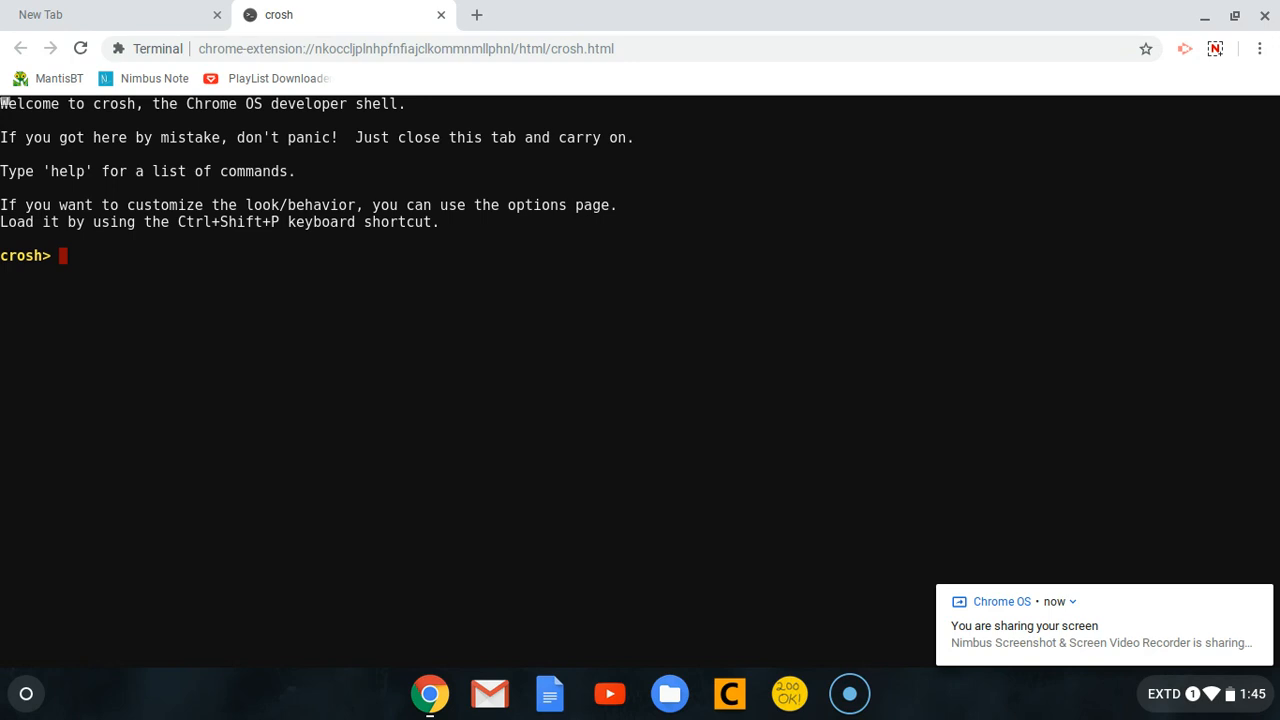
- Run update_over_cellular enable so crosh reports the setting as ENABLED
text(upda)
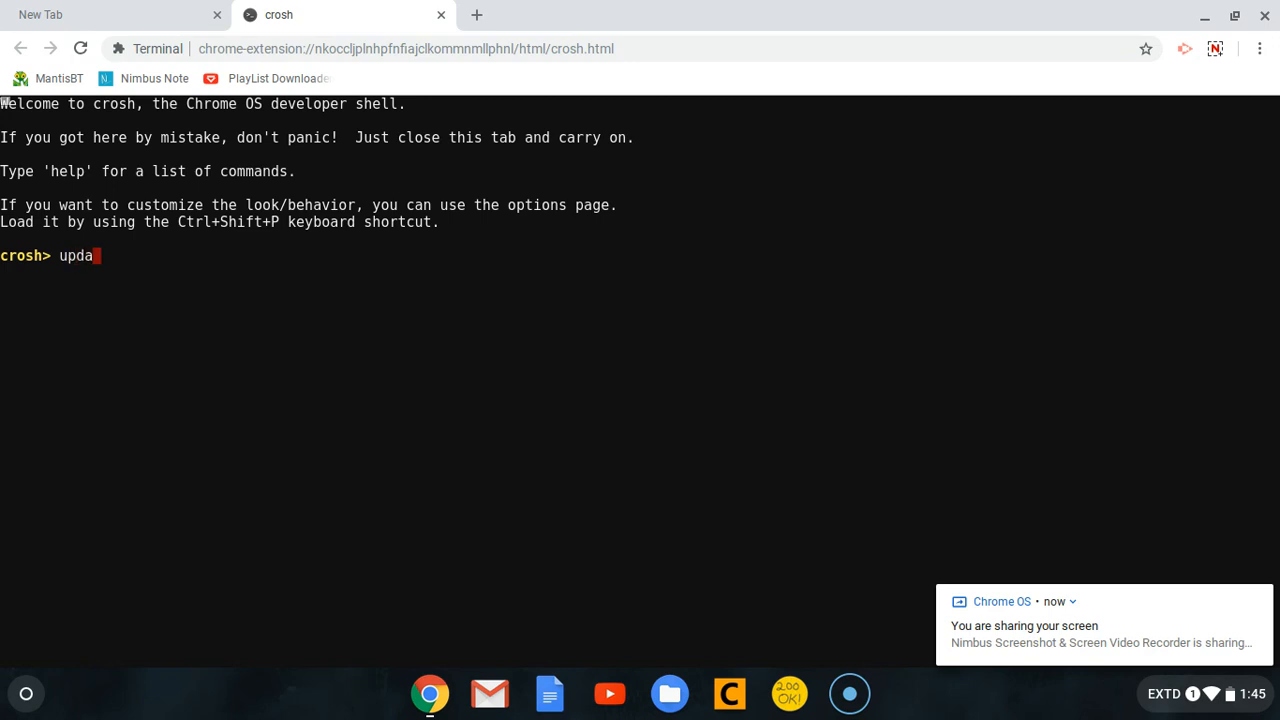
text(te_)
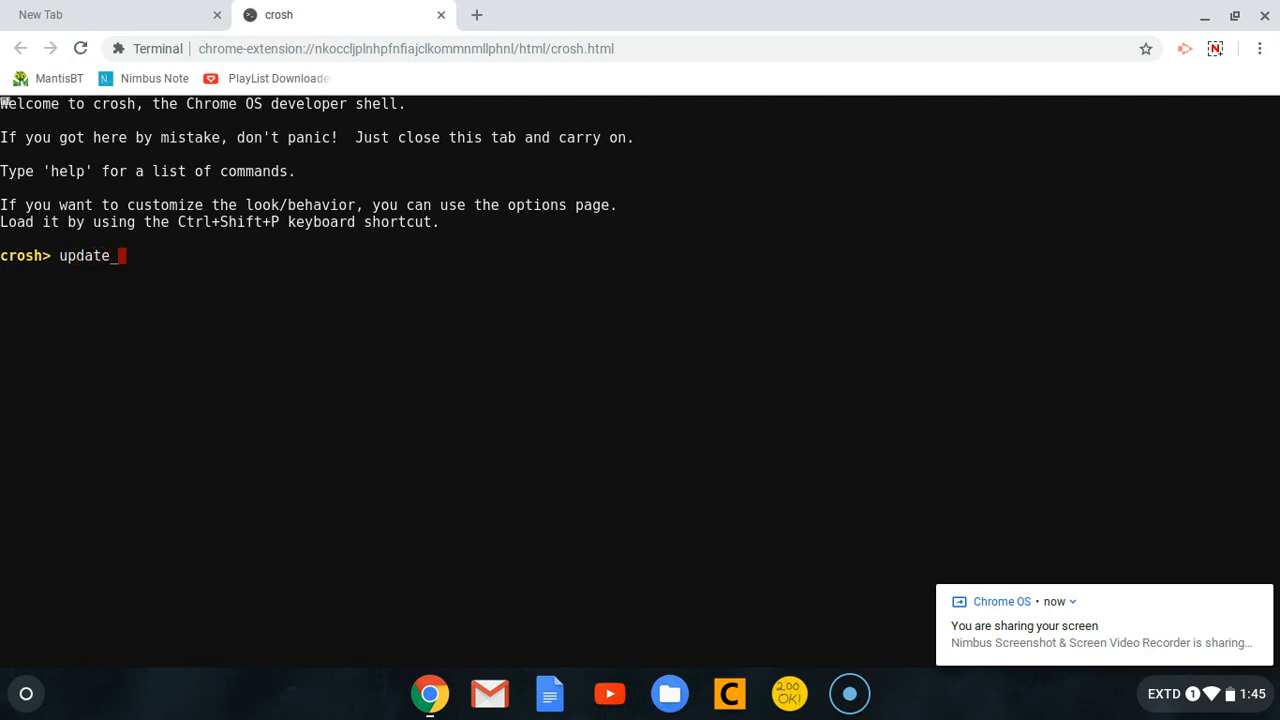
text(over)
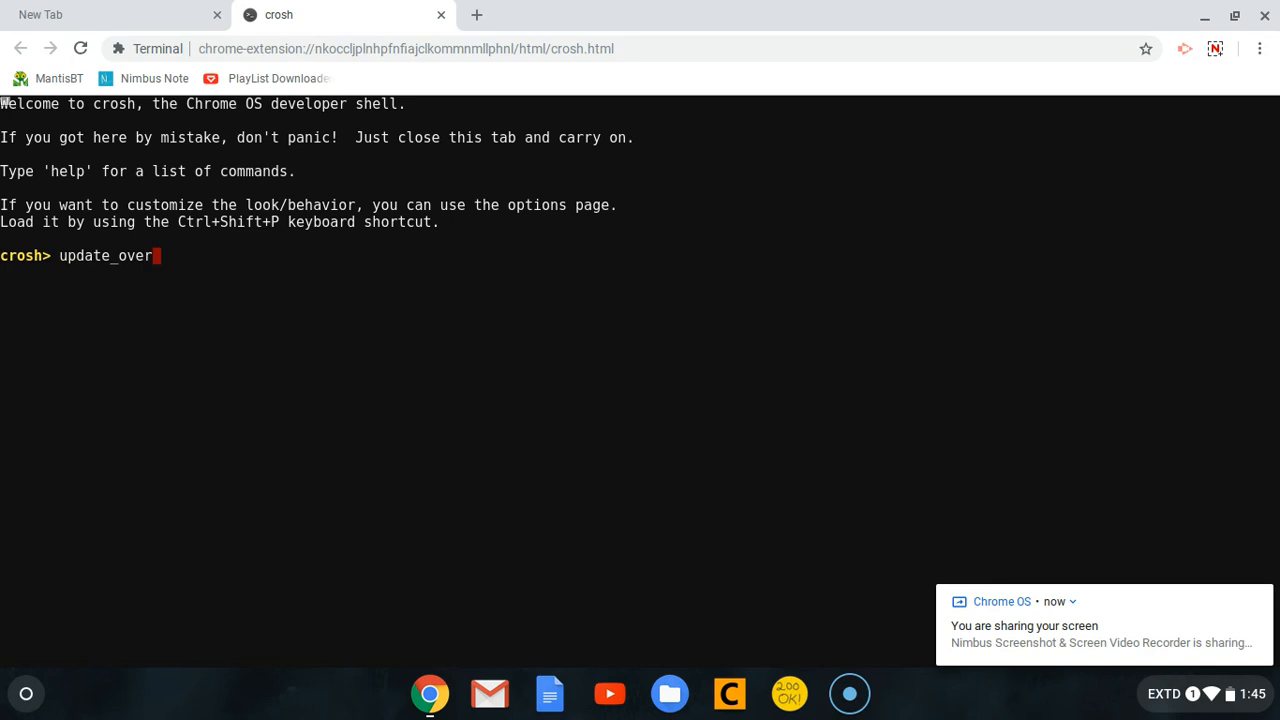
text(_c)
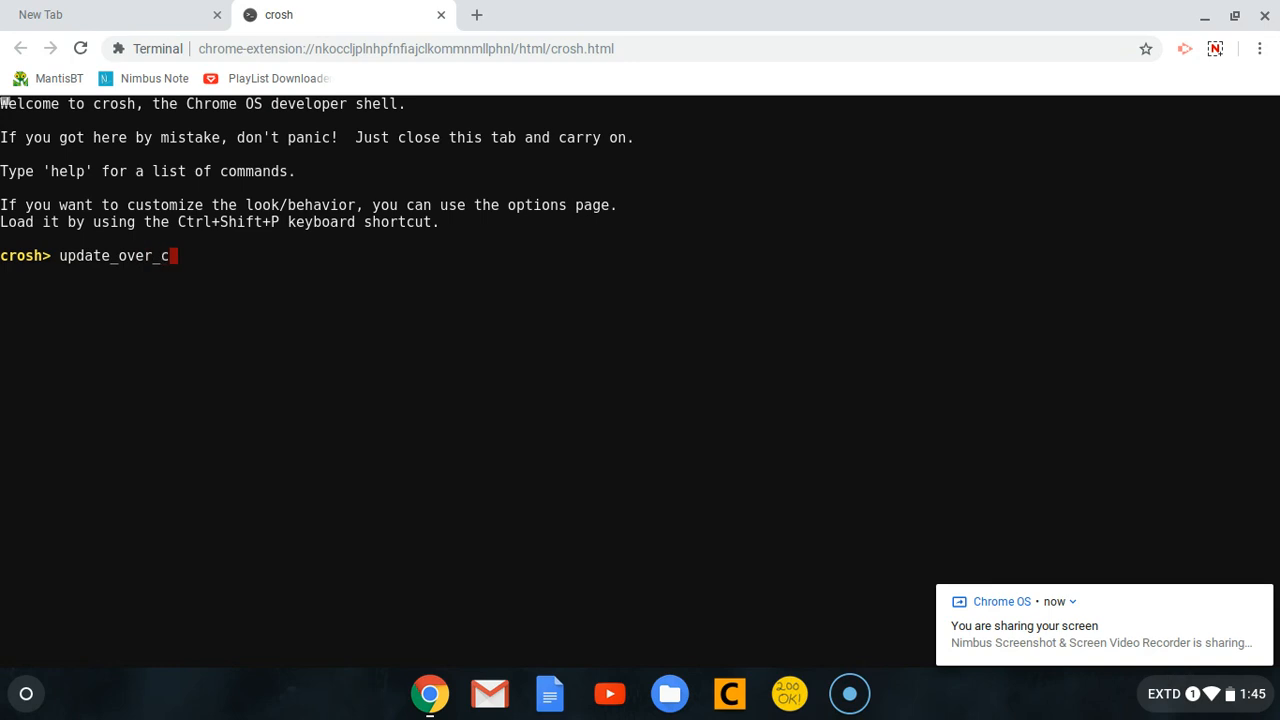
text(ellu)
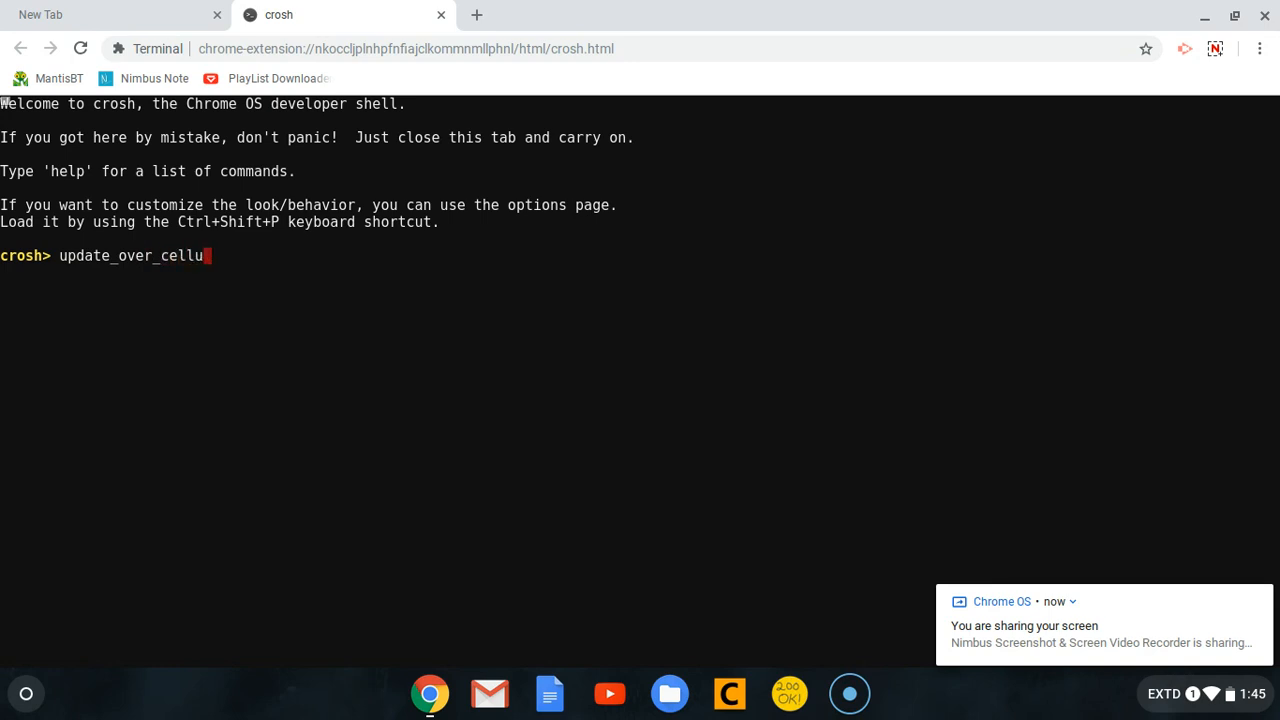
text(lar)
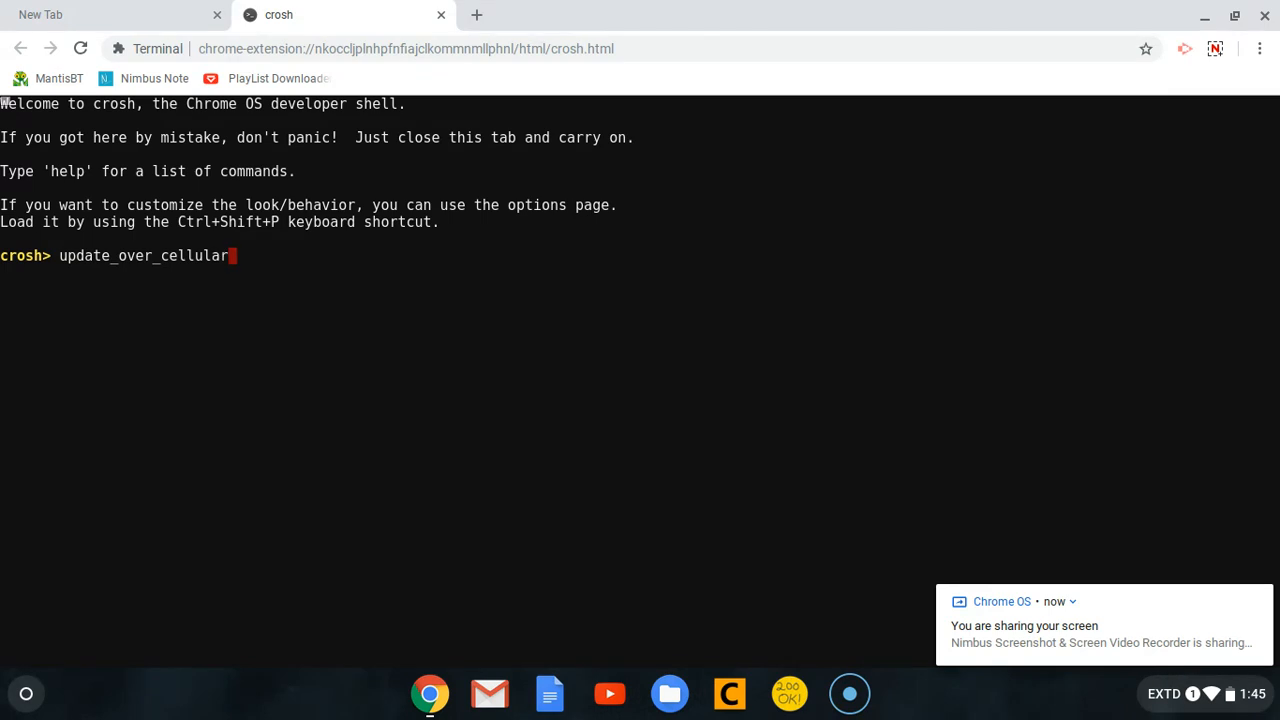
text(e)
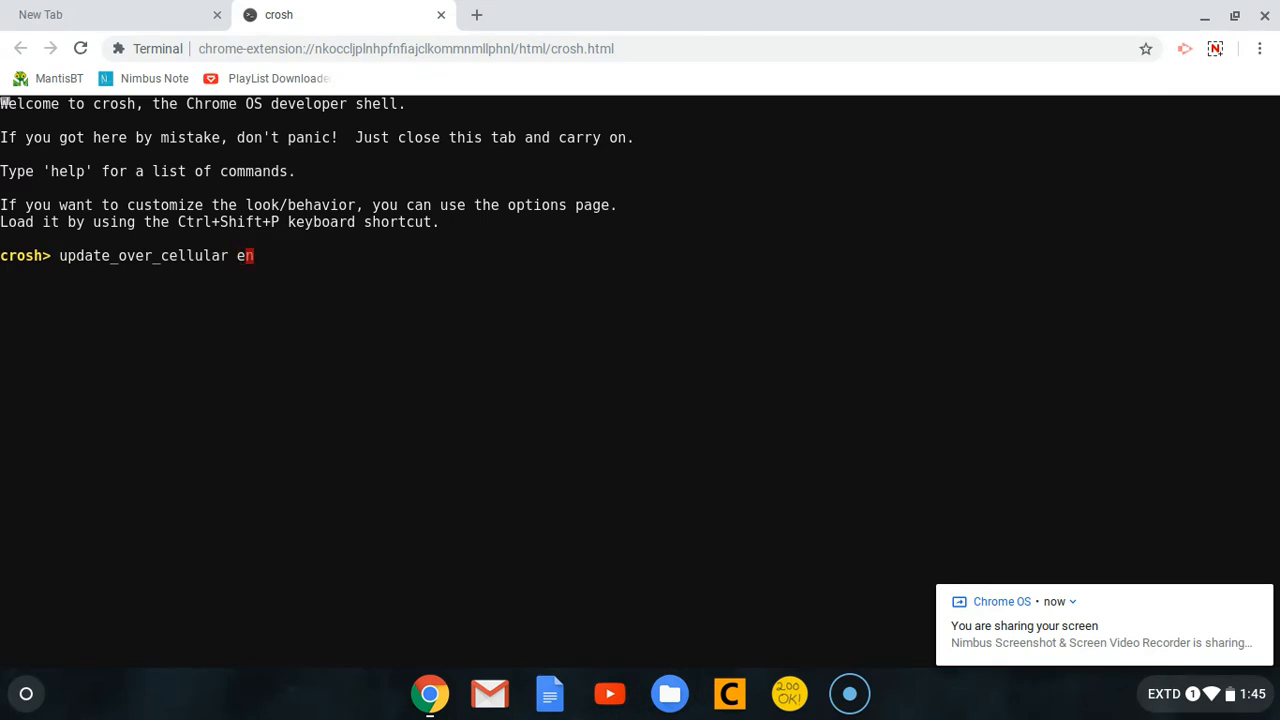
text(nable)
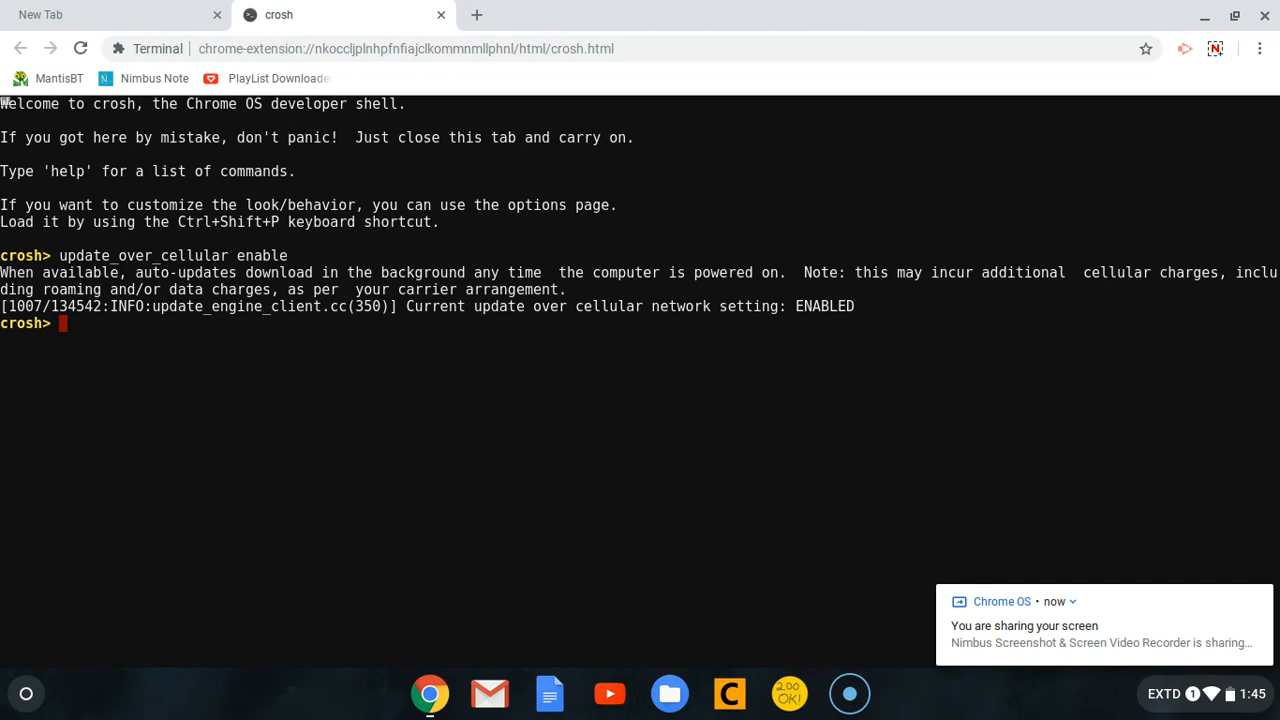
drag(100, 255, 228, 255)
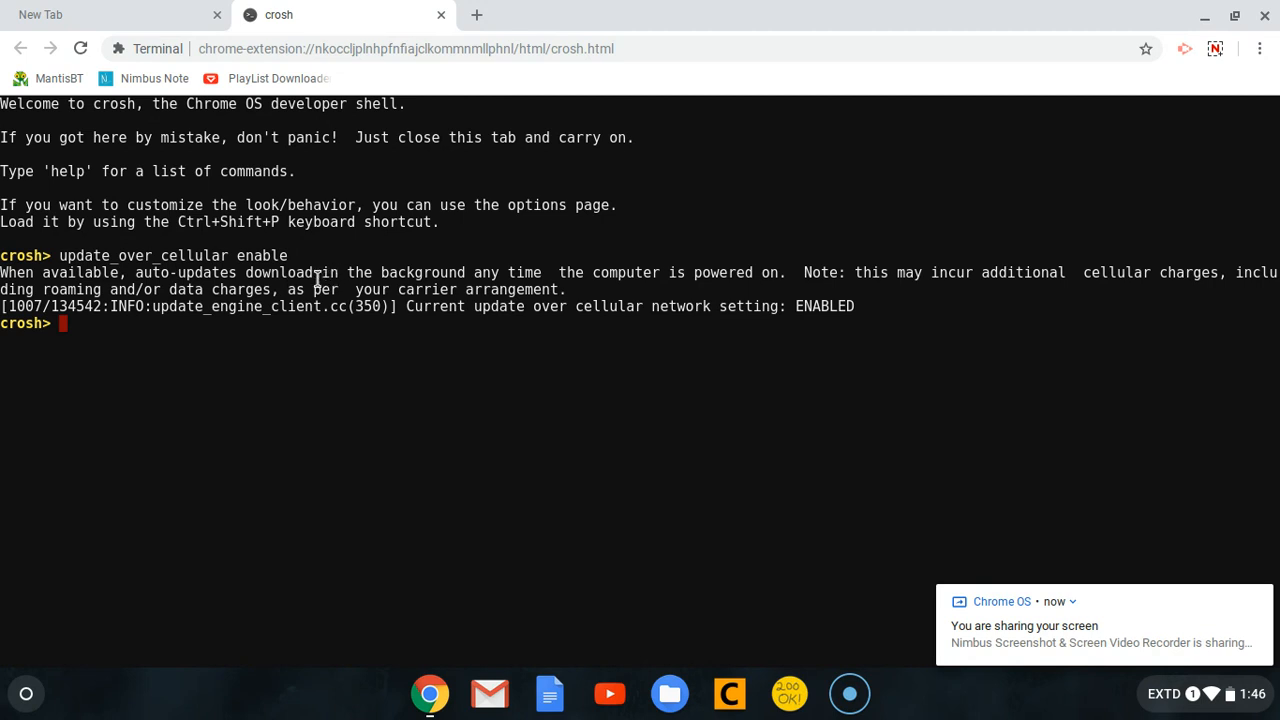
mouse_move(589, 277)
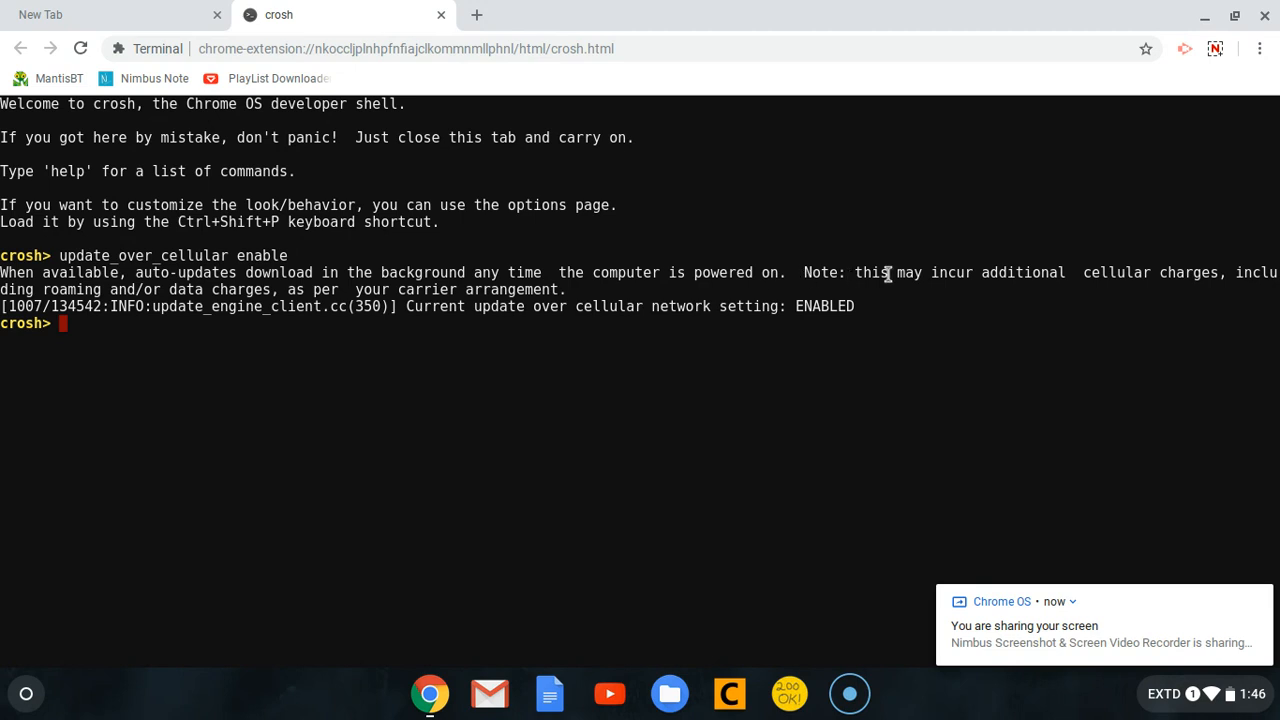
mouse_move(1190, 278)
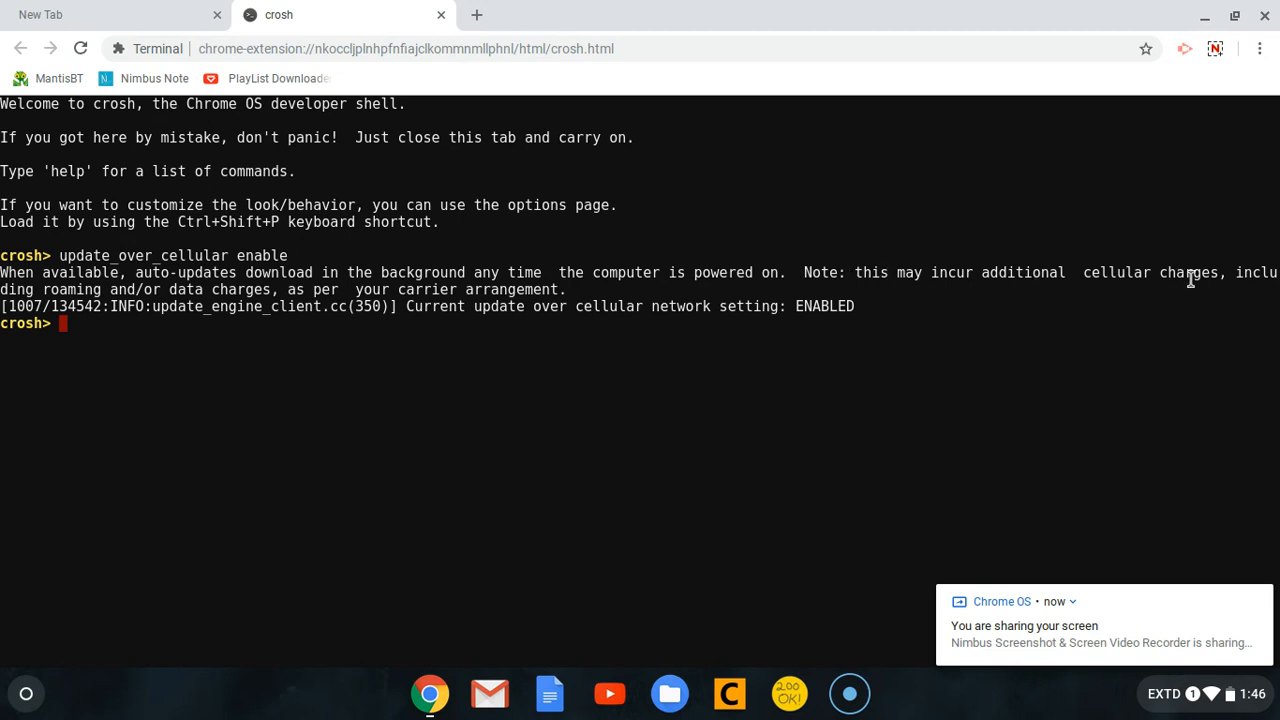
mouse_move(46, 306)
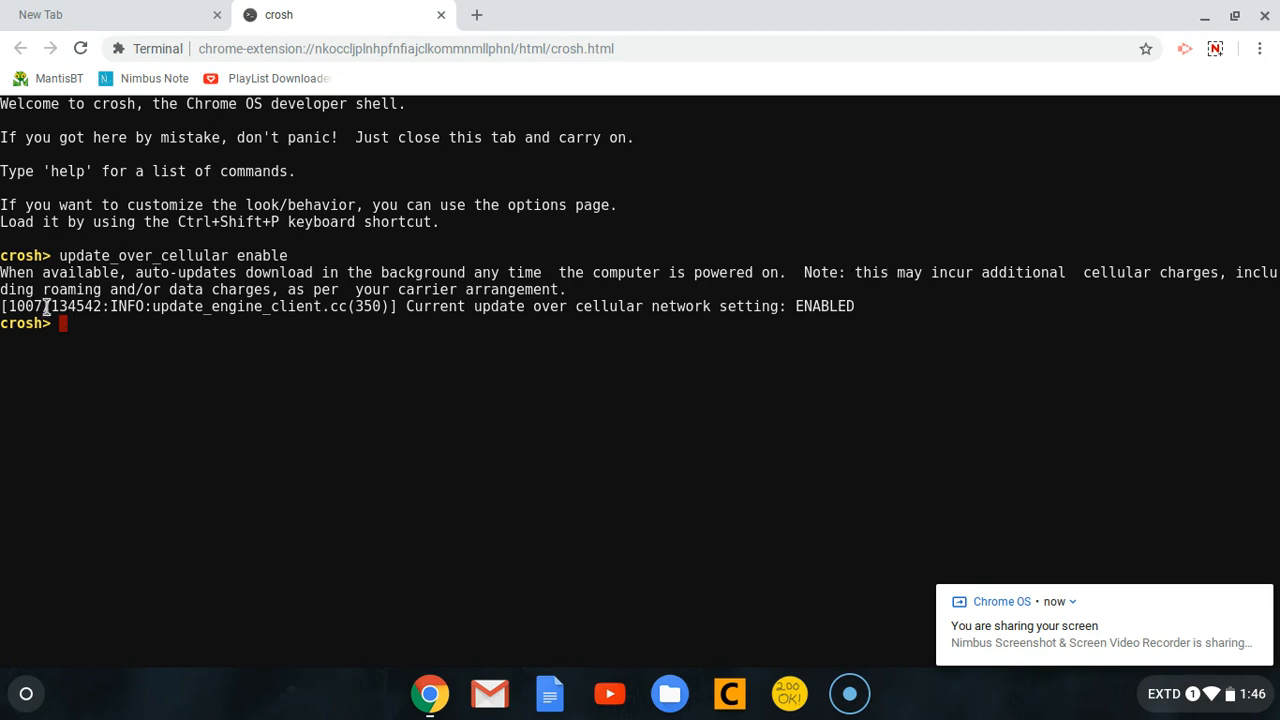
mouse_move(293, 300)
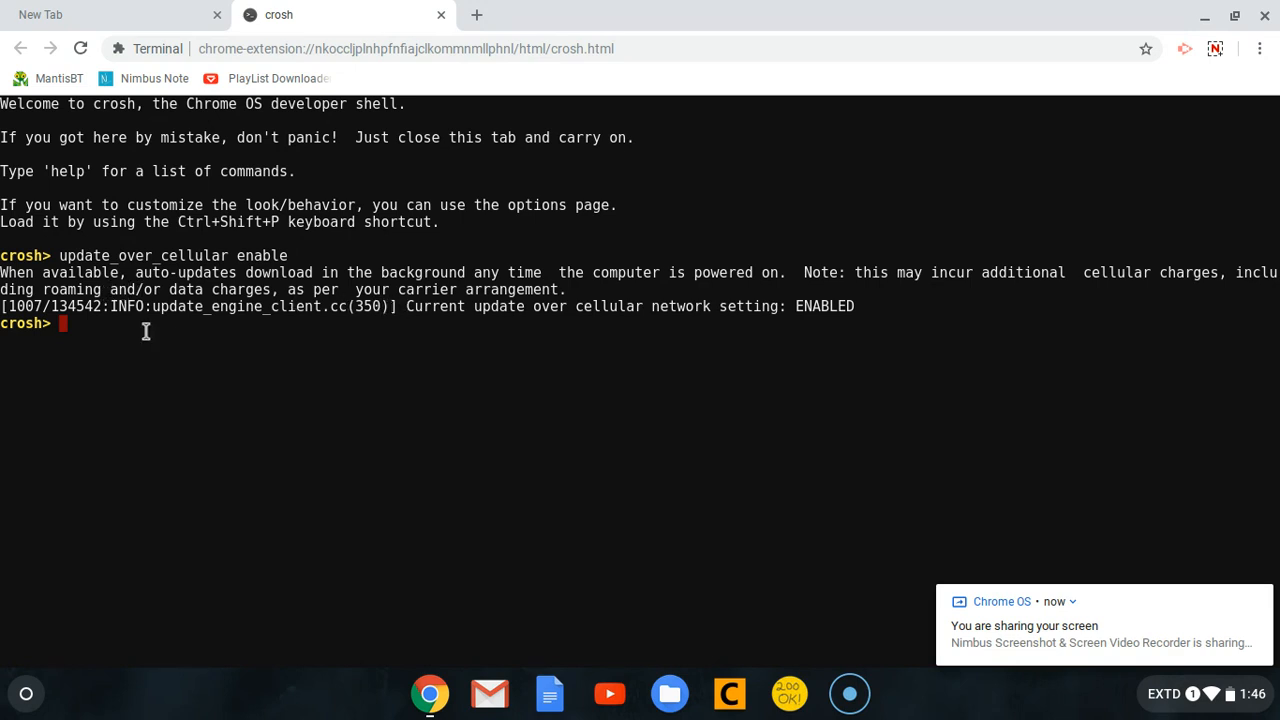
mouse_move(426, 316)
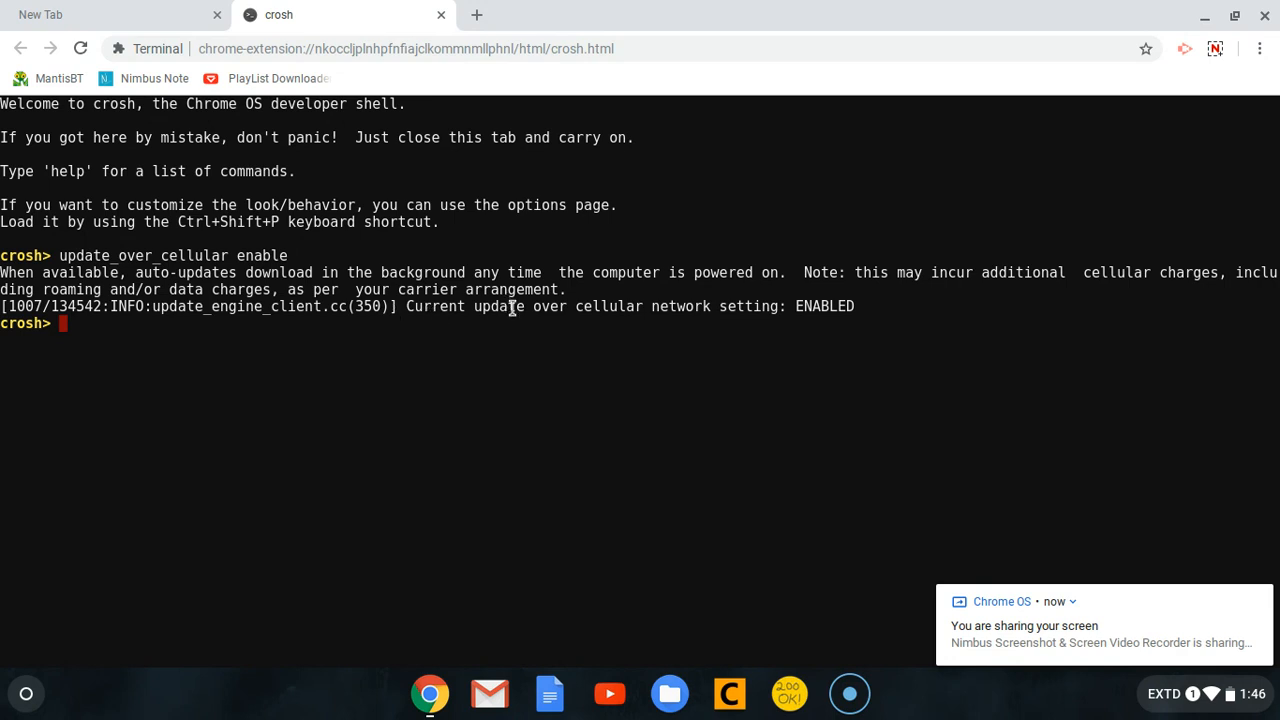
mouse_move(728, 314)
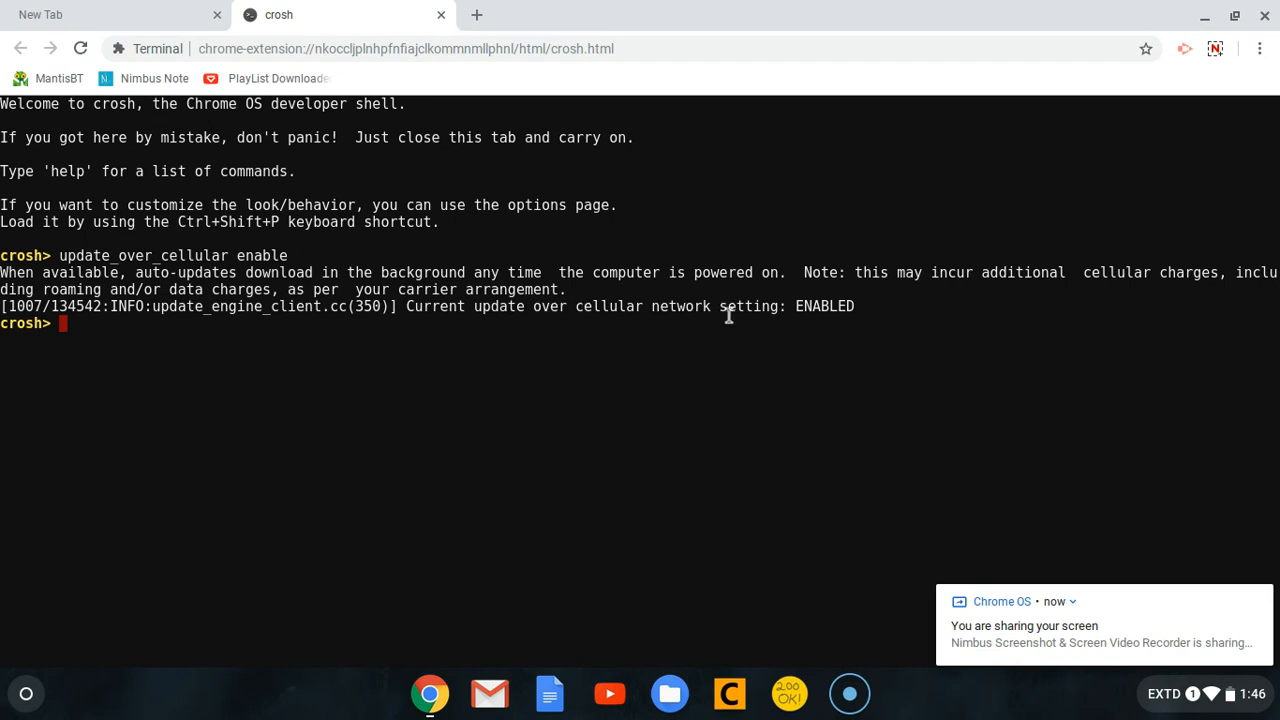
mouse_move(322, 262)
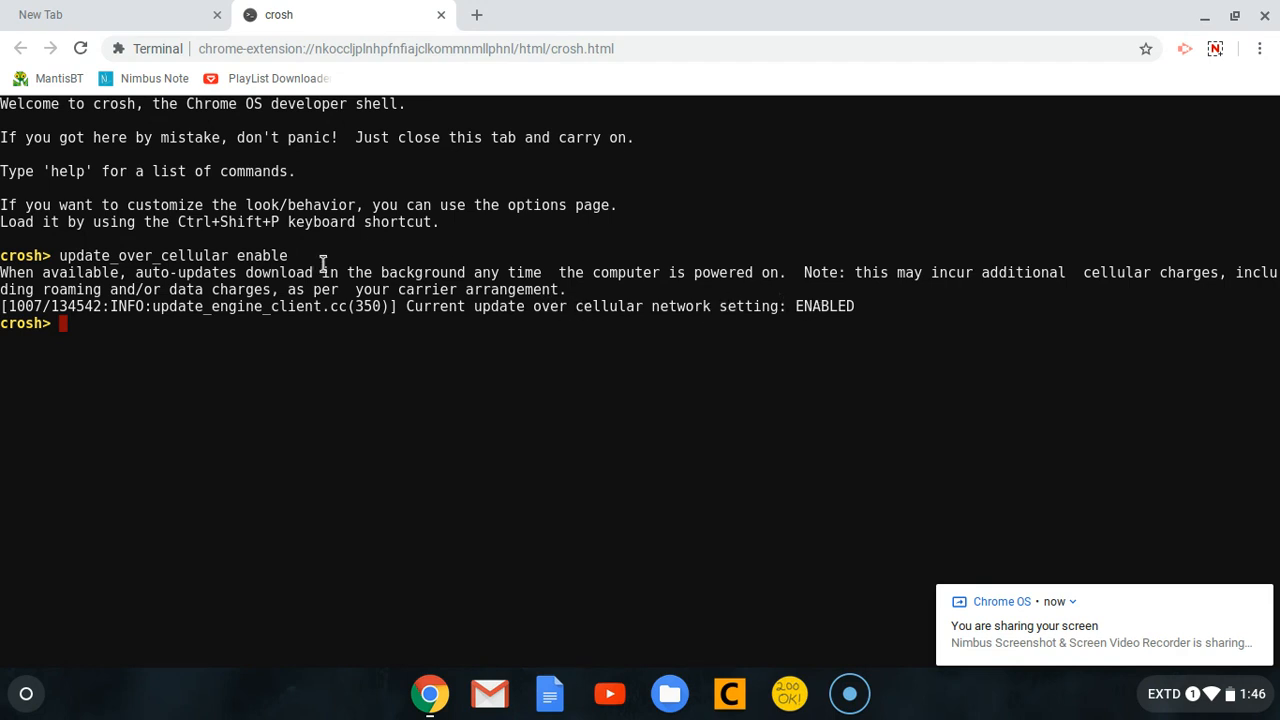
double_click(262, 255)
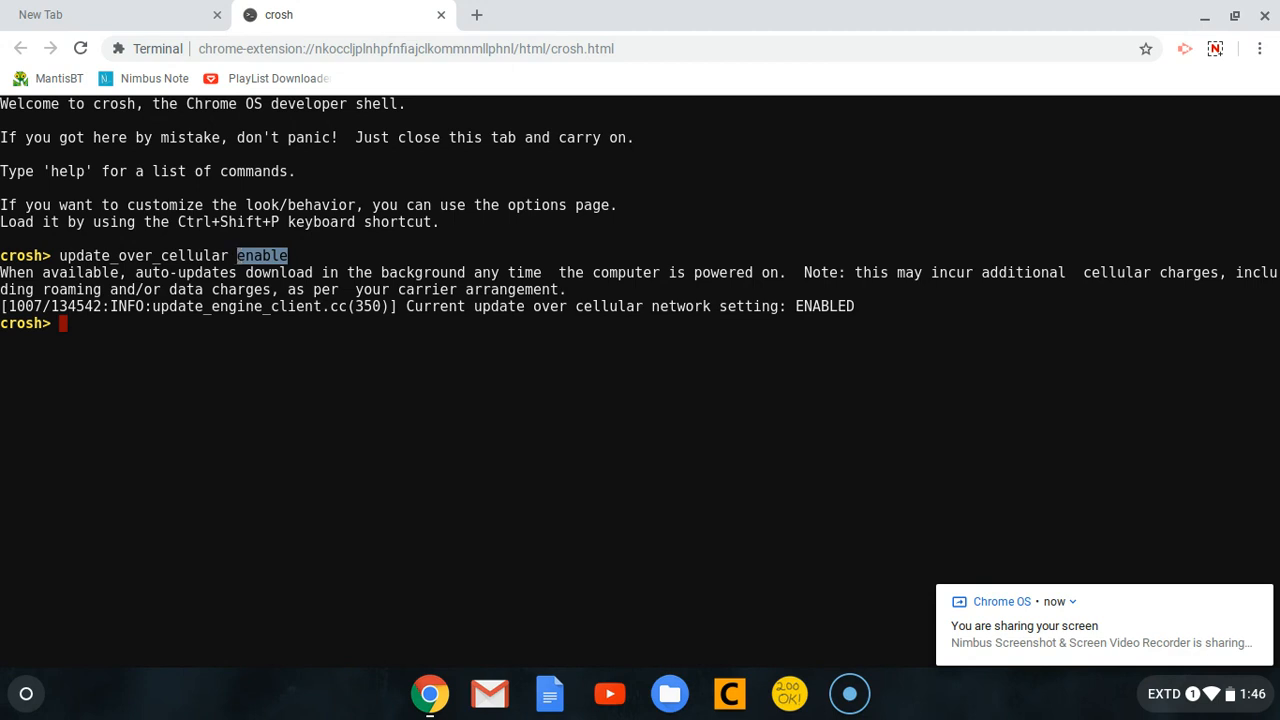
mouse_move(152, 316)
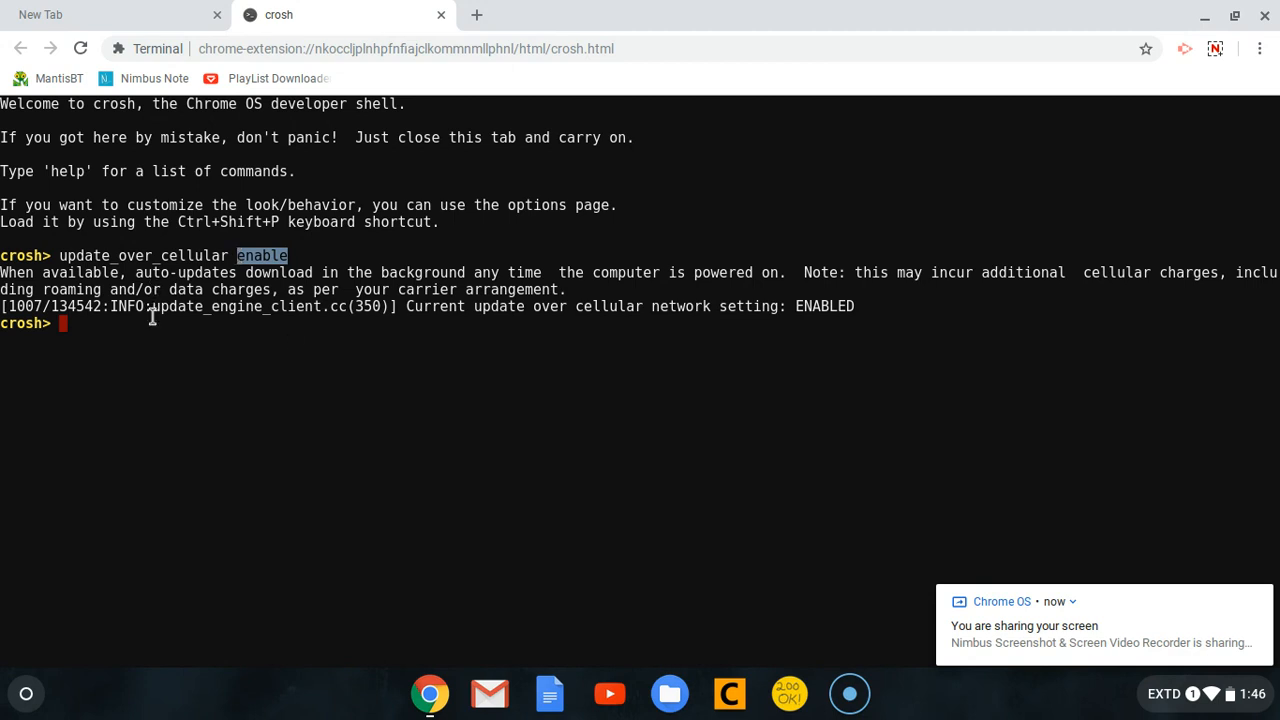